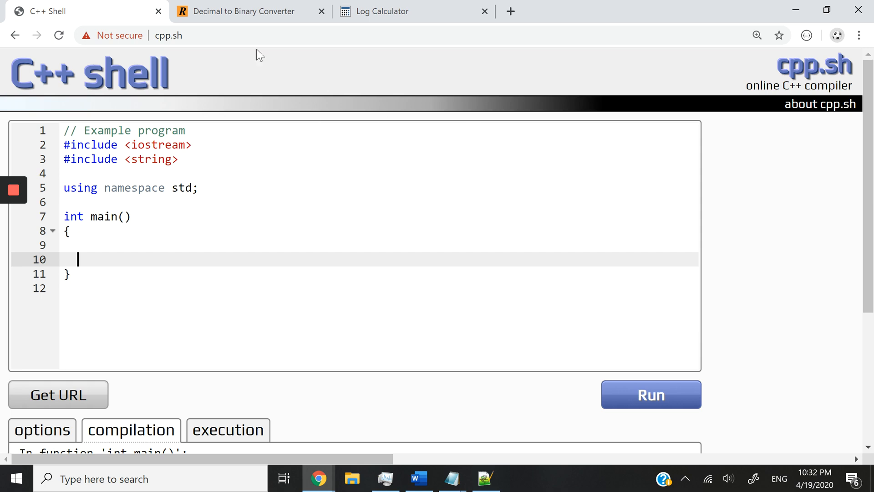
{"action": "mouse_move", "coordinate": [189, 27]}
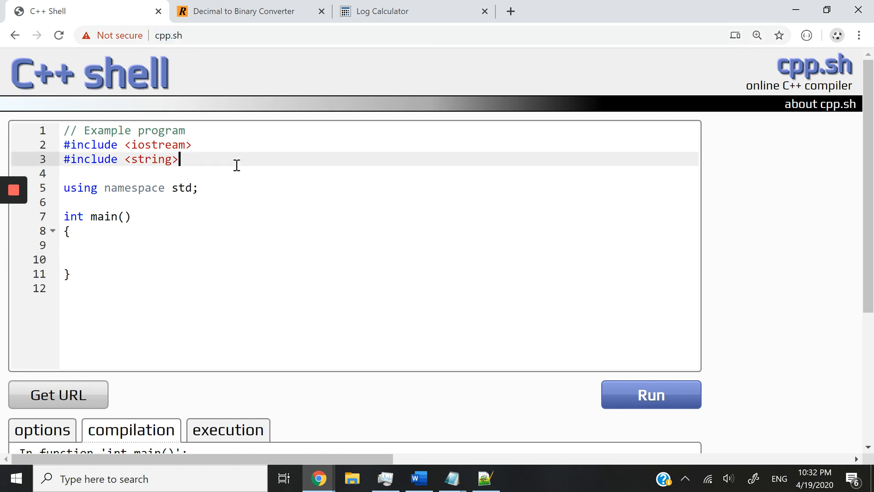
{"action": "mouse_move", "coordinate": [222, 286]}
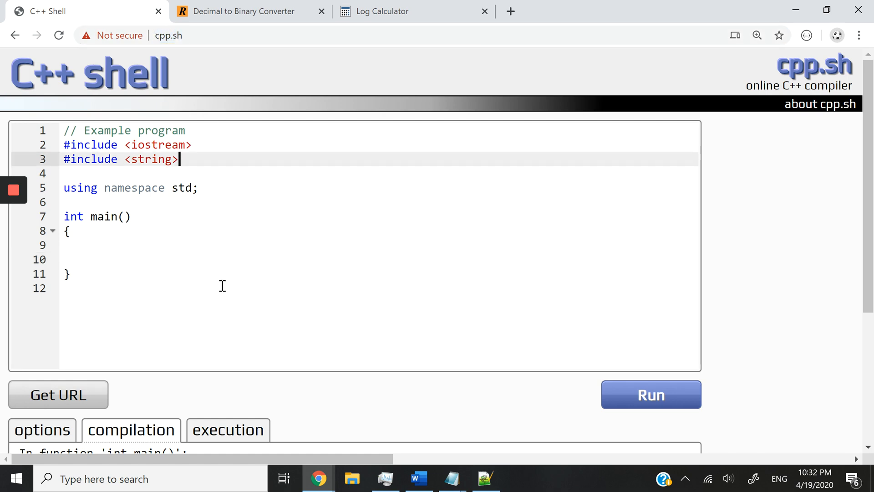
{"action": "mouse_move", "coordinate": [407, 337]}
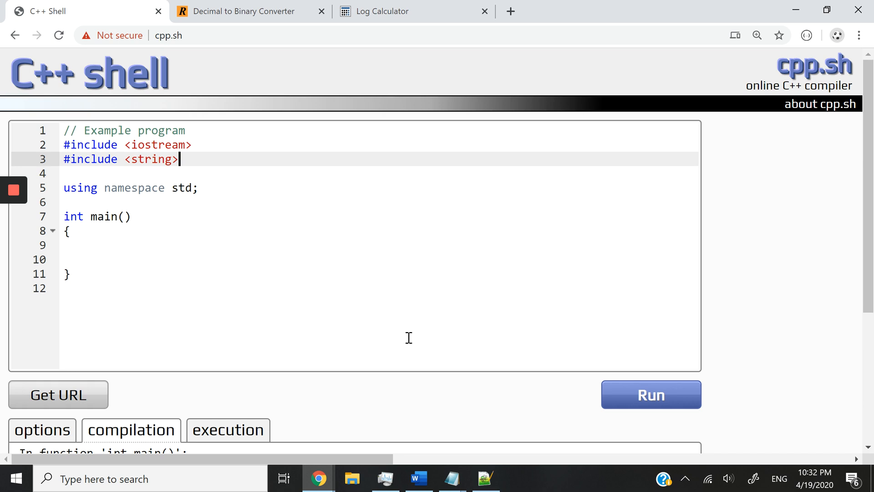
Walk through the first division row: 1000 / 2 = 500 remainder 0, then 250
{"action": "left_click", "coordinate": [451, 478]}
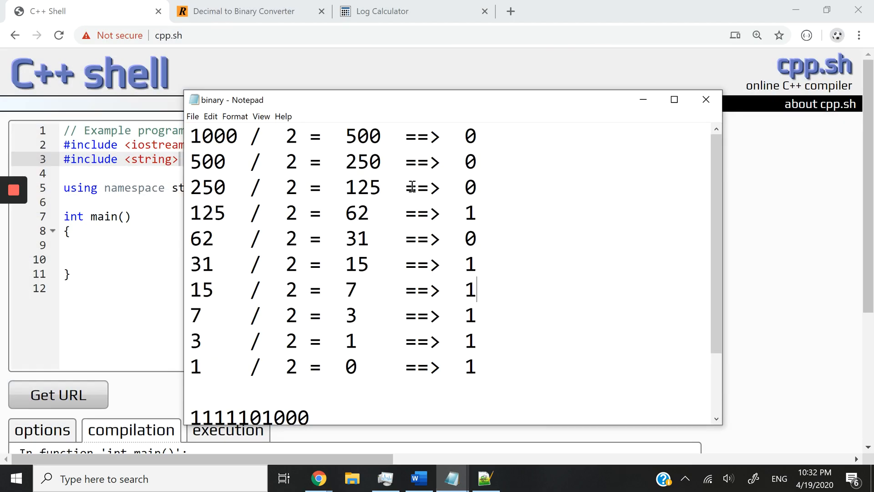
{"action": "mouse_move", "coordinate": [700, 201]}
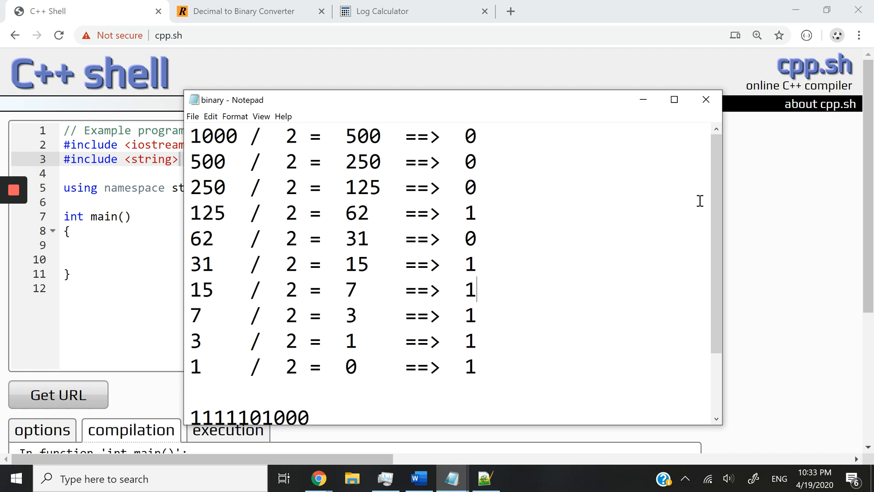
{"action": "double_click", "coordinate": [213, 135]}
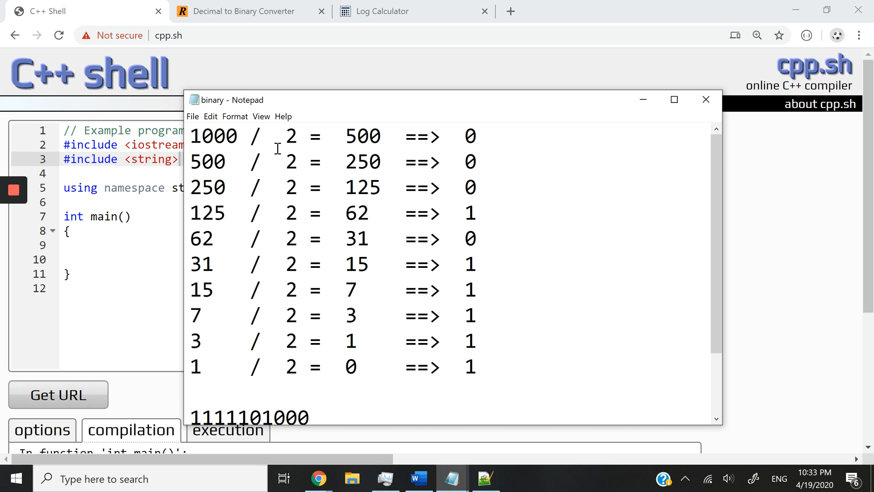
{"action": "double_click", "coordinate": [196, 135]}
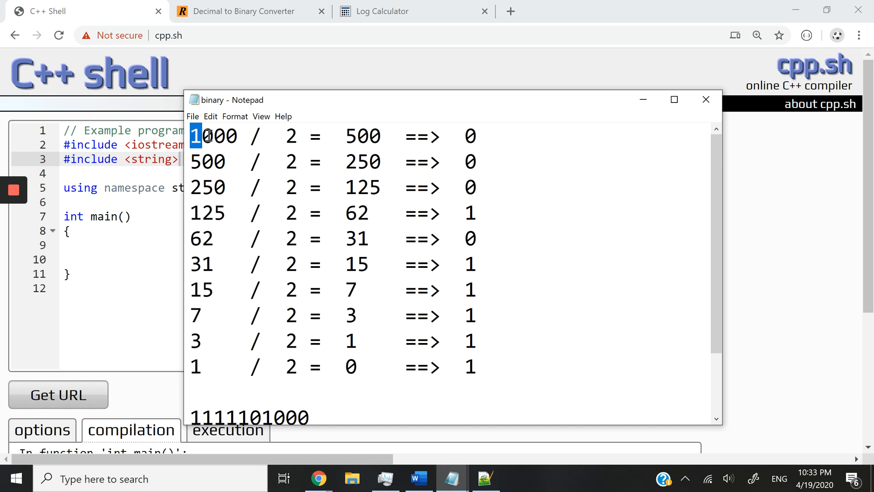
{"action": "double_click", "coordinate": [213, 135]}
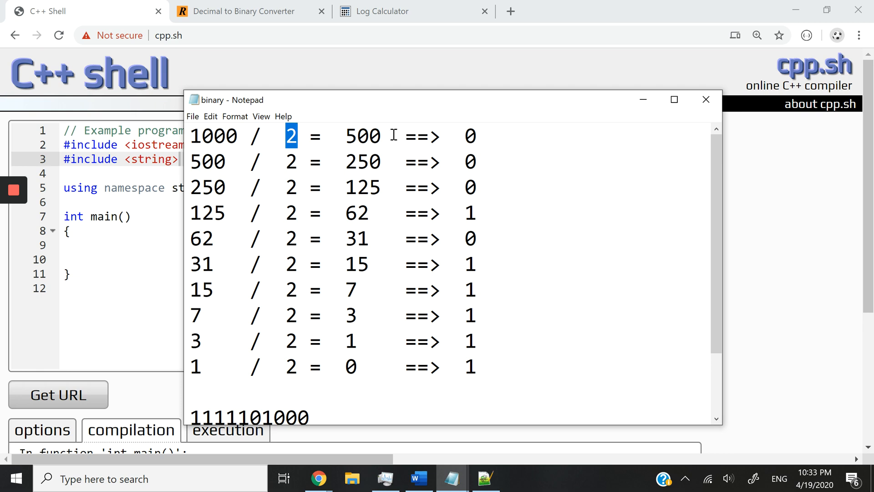
{"action": "left_click", "coordinate": [200, 136]}
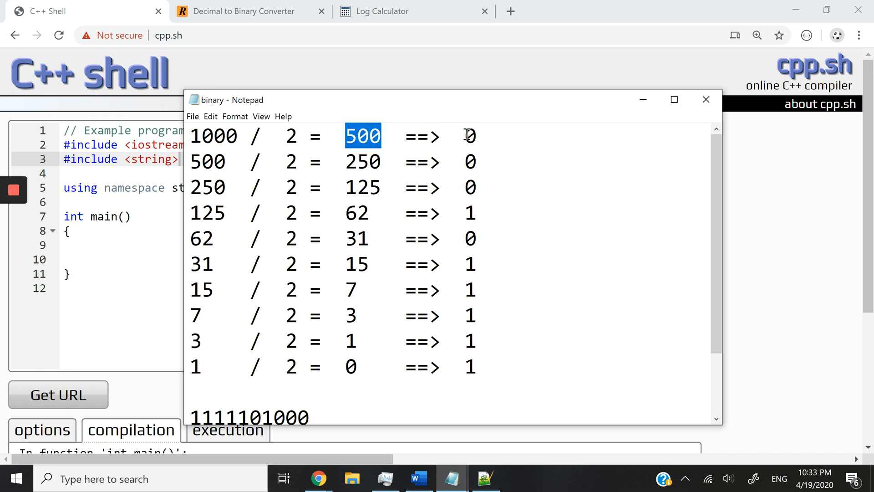
{"action": "left_click", "coordinate": [473, 136]}
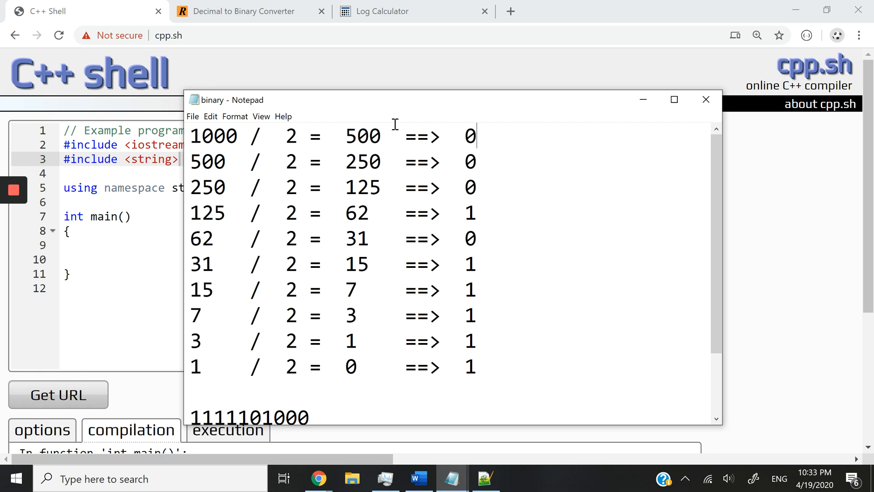
{"action": "double_click", "coordinate": [362, 136]}
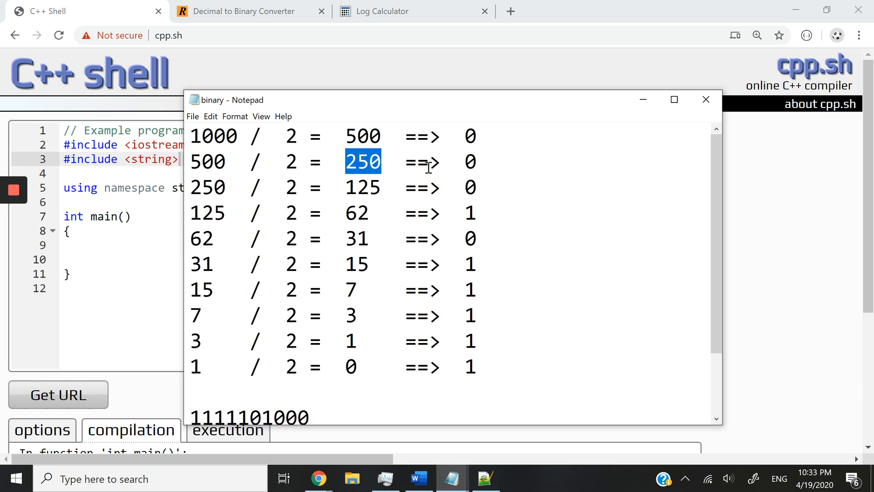
{"action": "left_click", "coordinate": [220, 188]}
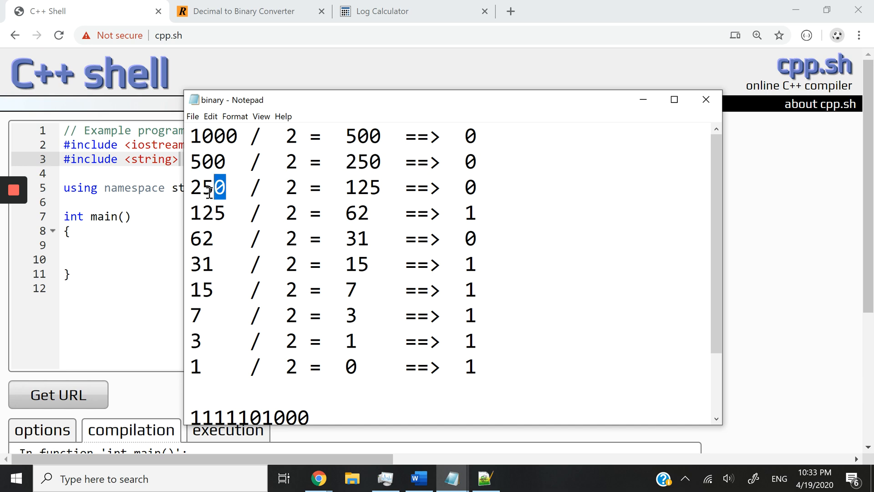
{"action": "double_click", "coordinate": [207, 187]}
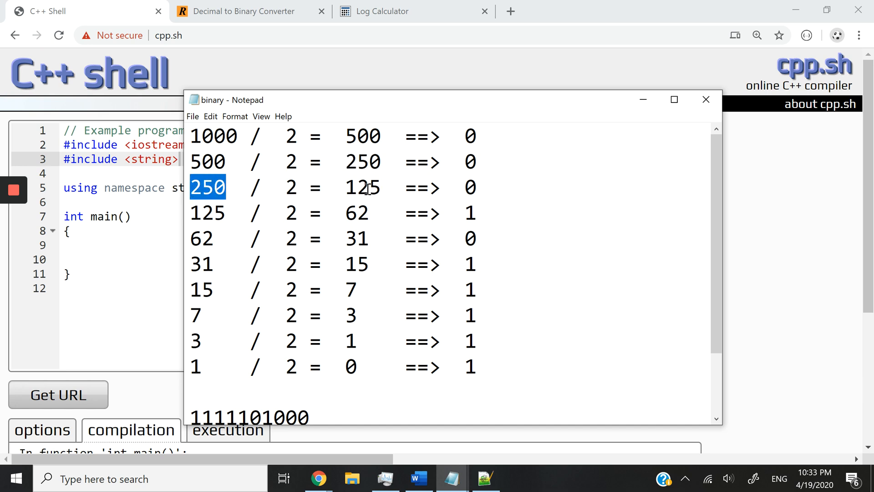
{"action": "mouse_move", "coordinate": [478, 191]}
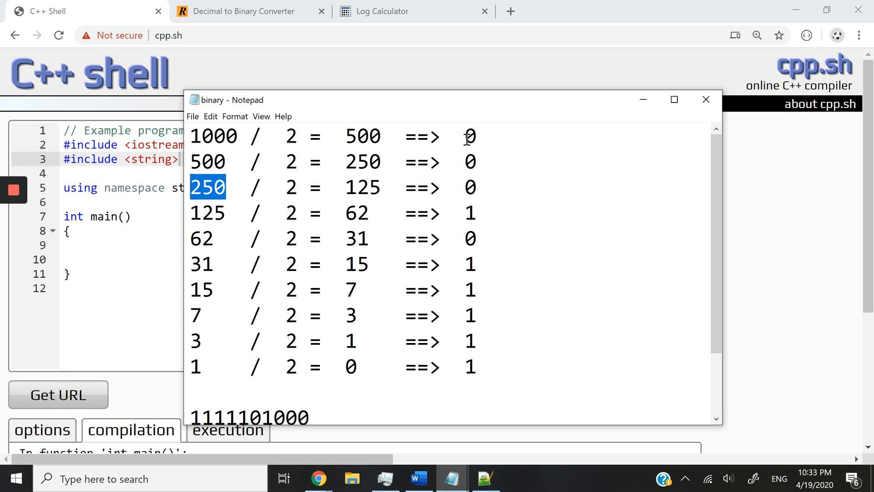
{"action": "left_click", "coordinate": [470, 137]}
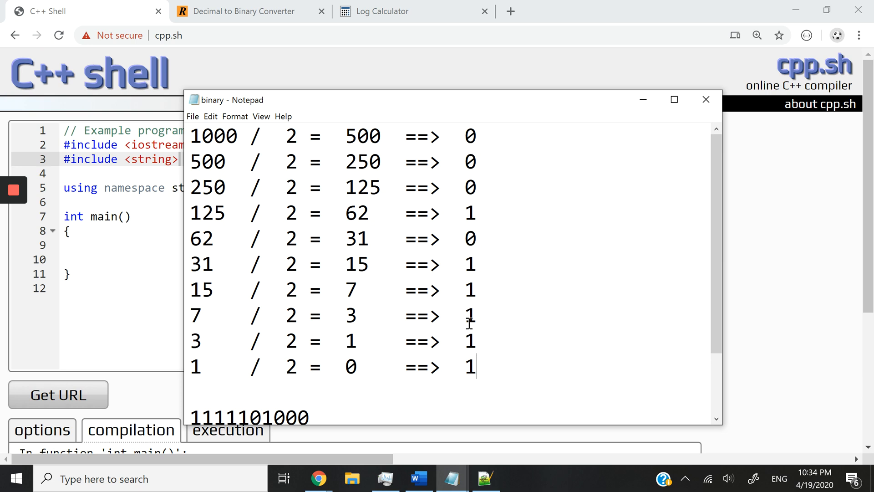
{"action": "mouse_move", "coordinate": [533, 266]}
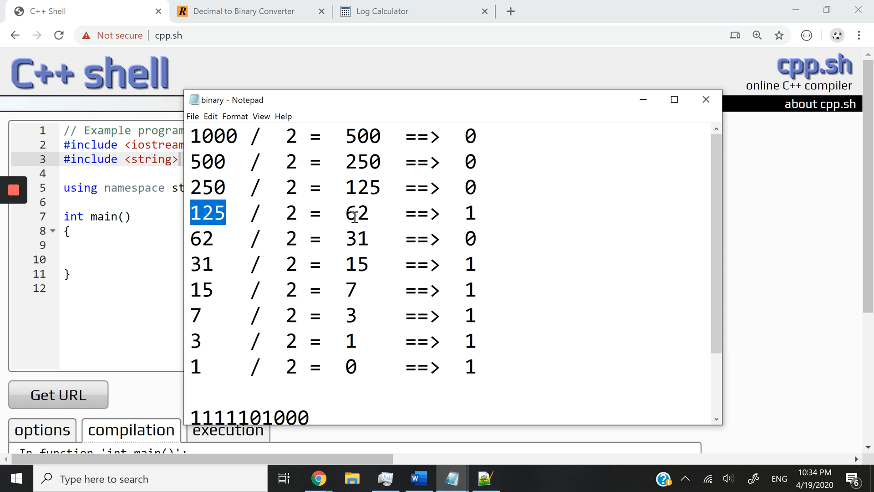
{"action": "double_click", "coordinate": [361, 213]}
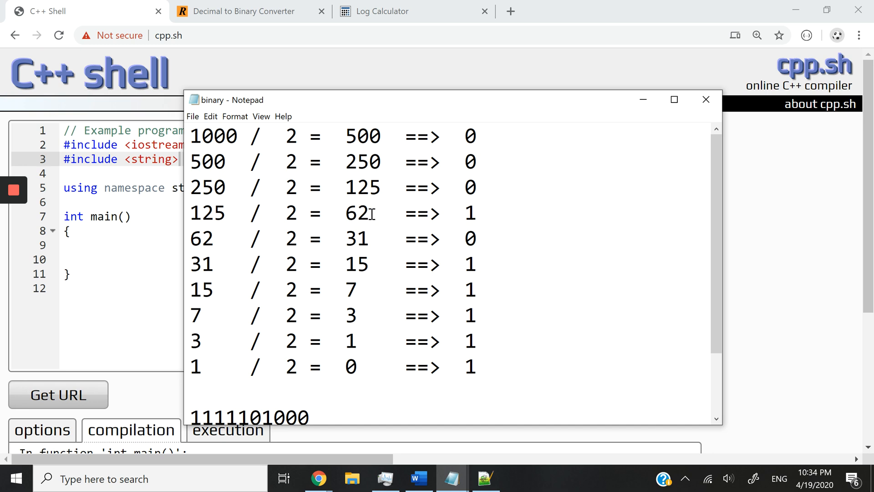
{"action": "double_click", "coordinate": [357, 213]}
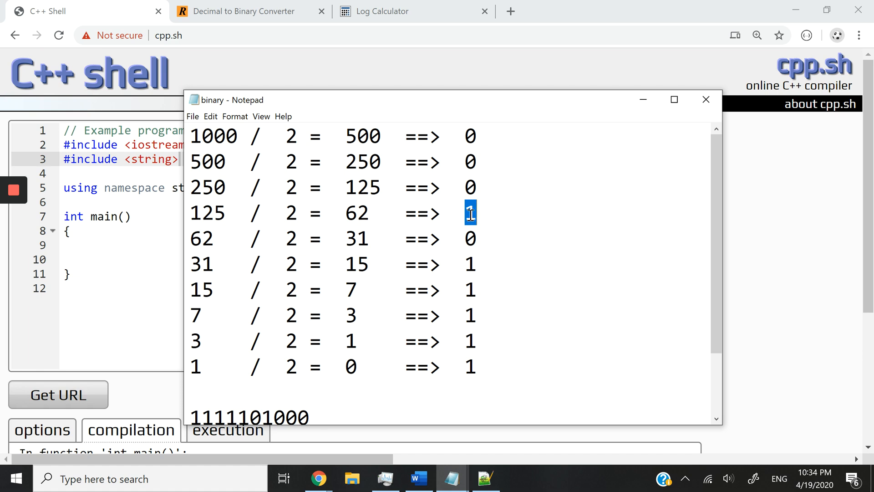
{"action": "mouse_move", "coordinate": [428, 239]}
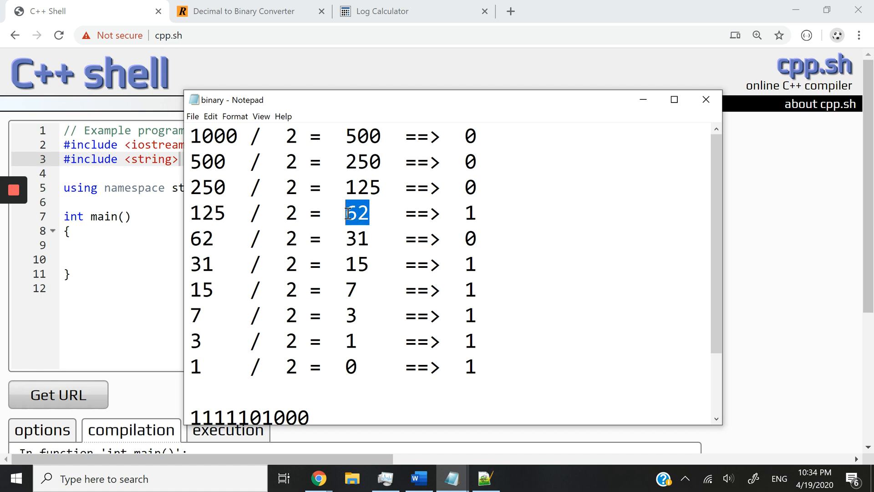
{"action": "mouse_move", "coordinate": [360, 268]}
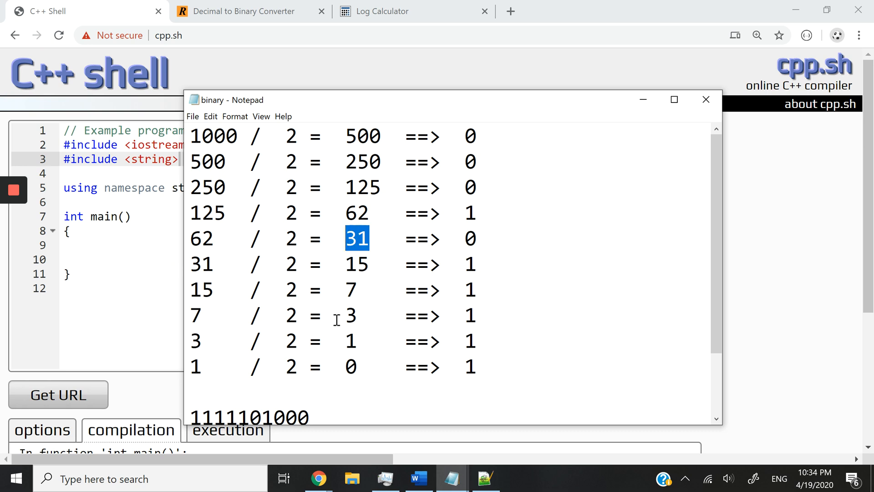
{"action": "double_click", "coordinate": [352, 367]}
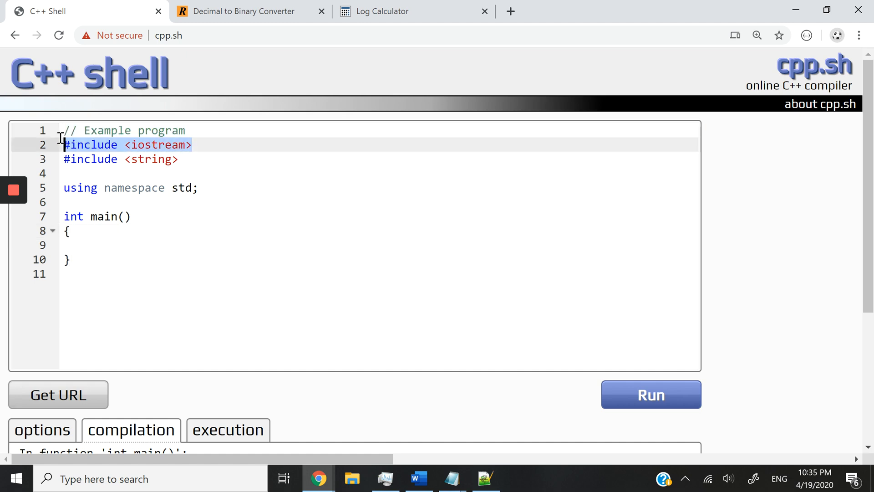
Declare 'unsigned long long num; // The num' and read it with cin >> num
{"action": "left_click", "coordinate": [179, 159]}
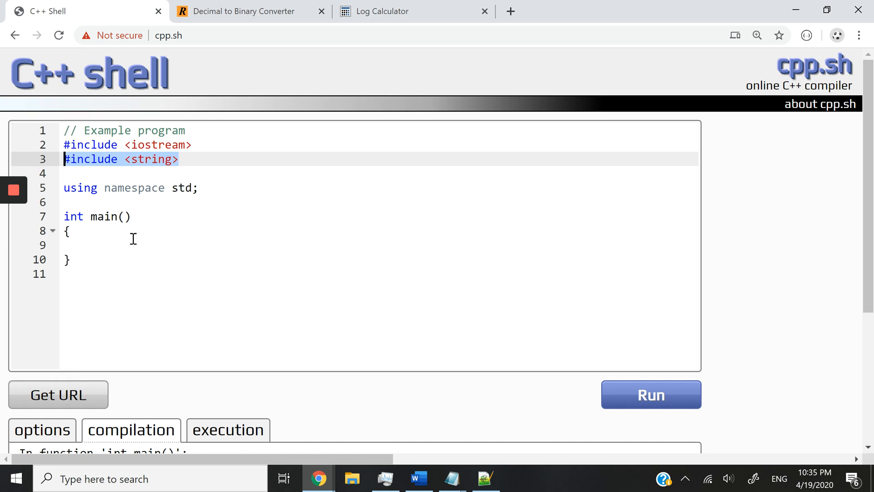
{"action": "type", "text": "int"}
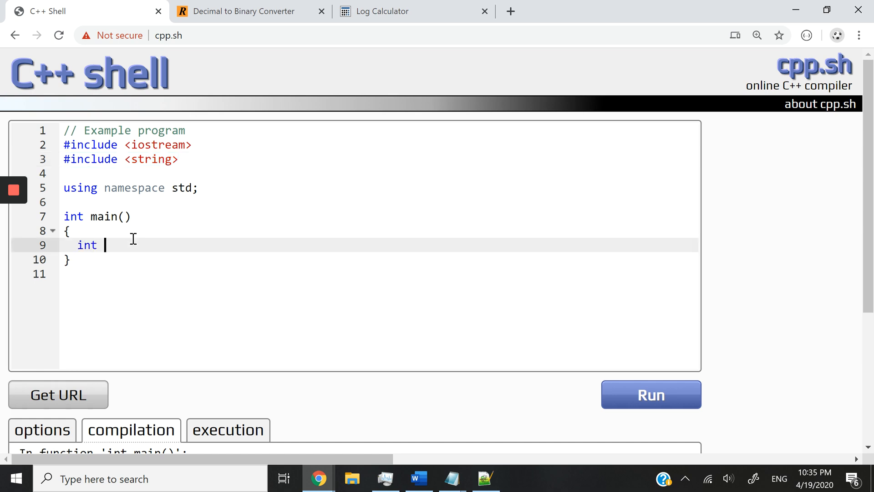
{"action": "type", "text": "num;//"}
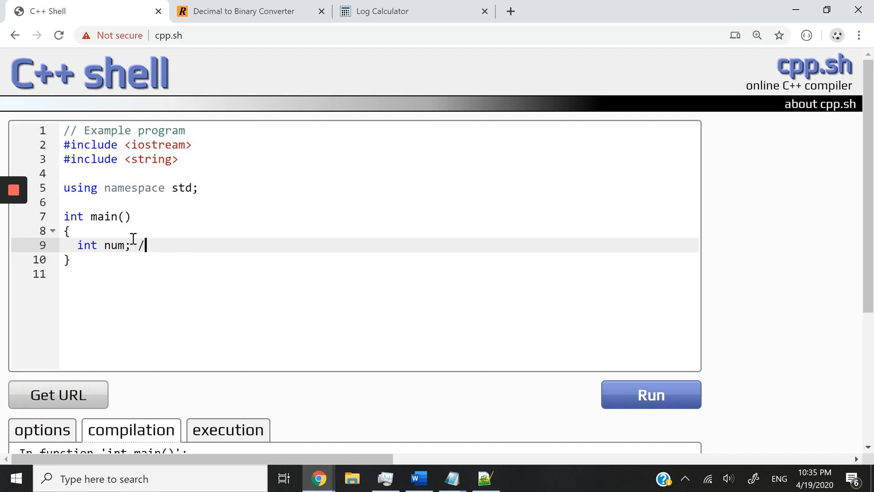
{"action": "type", "text": "/ The number to convert"}
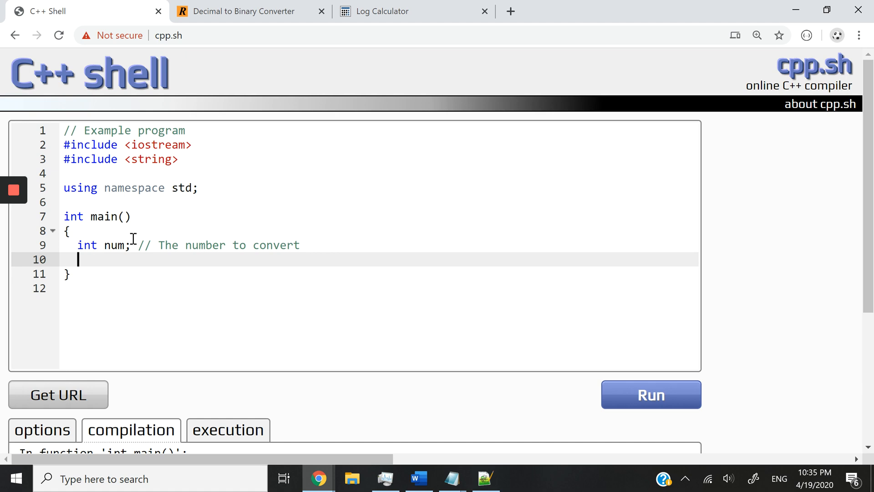
{"action": "type", "text": "cin >>"}
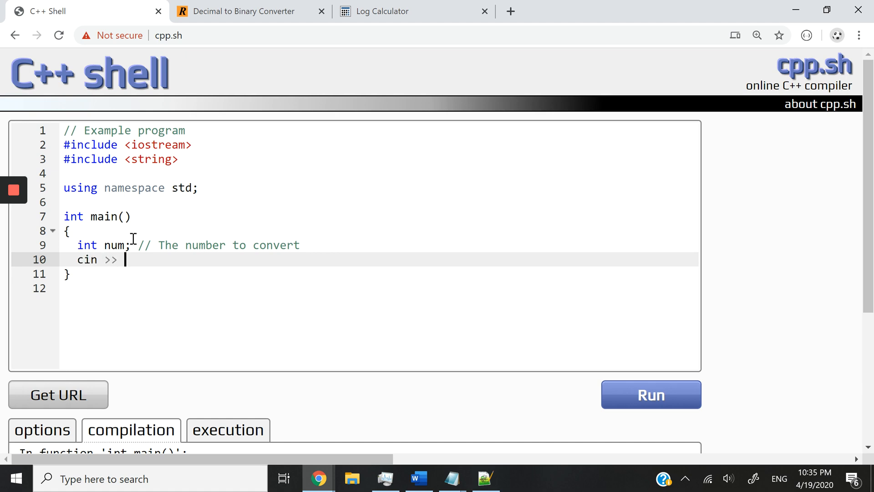
{"action": "type", "text": "num;"}
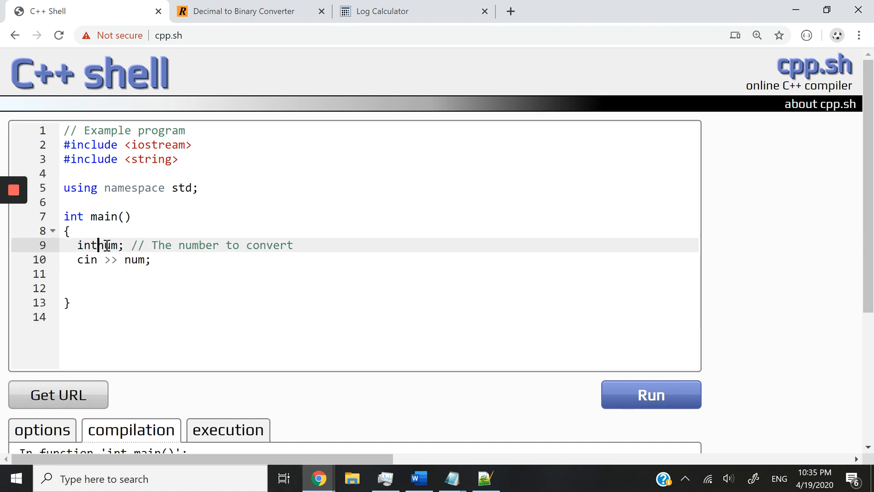
{"action": "type", "text": "long long"}
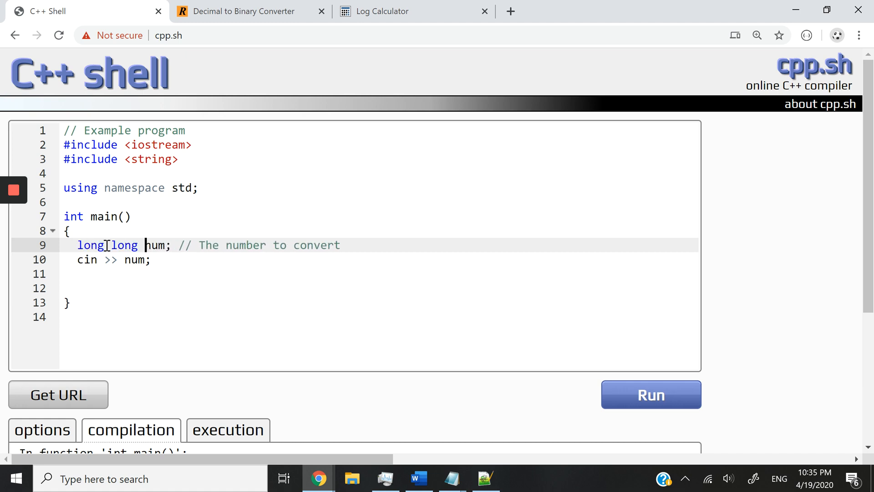
{"action": "left_click", "coordinate": [80, 273]}
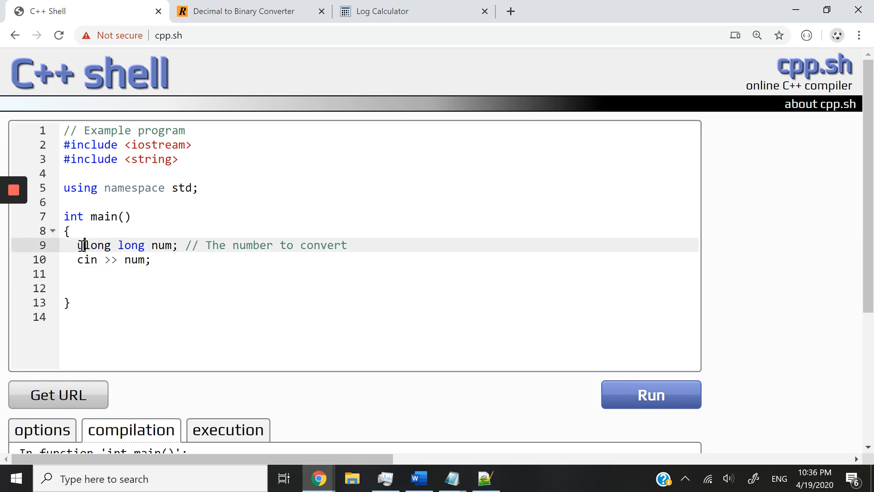
{"action": "type", "text": "nsigned"}
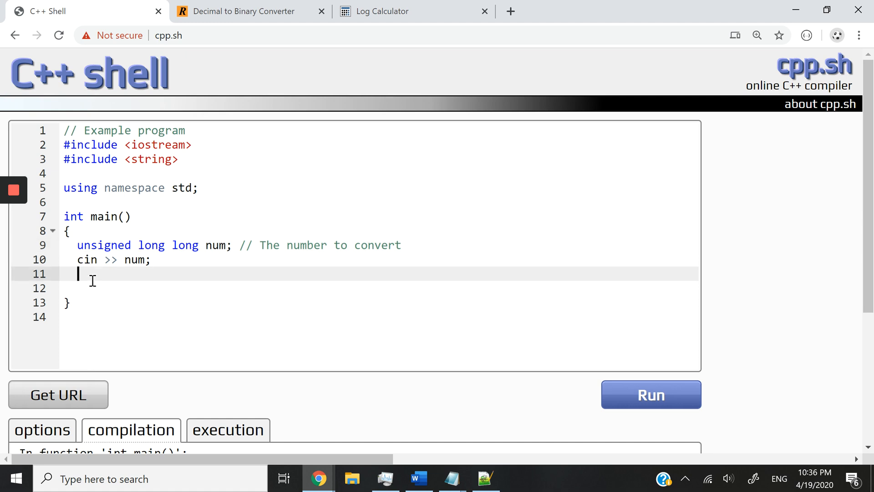
Add the loop header while(num > 0) with an empty body
{"action": "key", "text": "enter"}
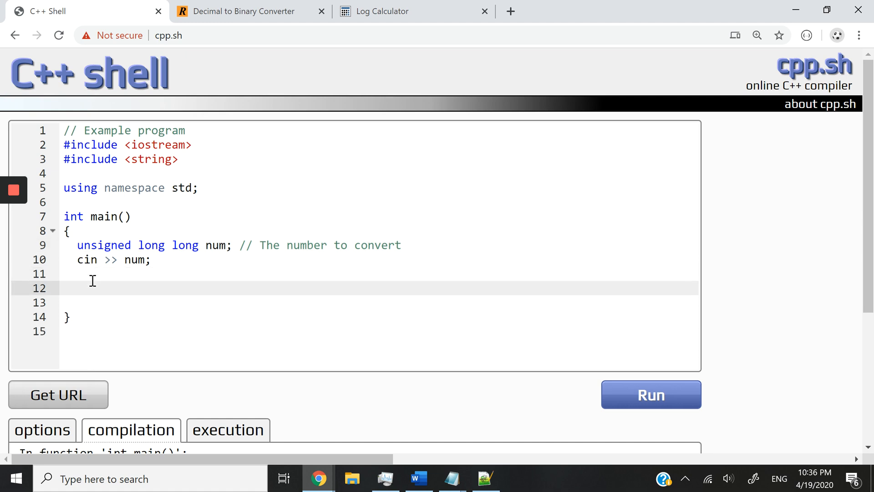
{"action": "type", "text": "while(num"}
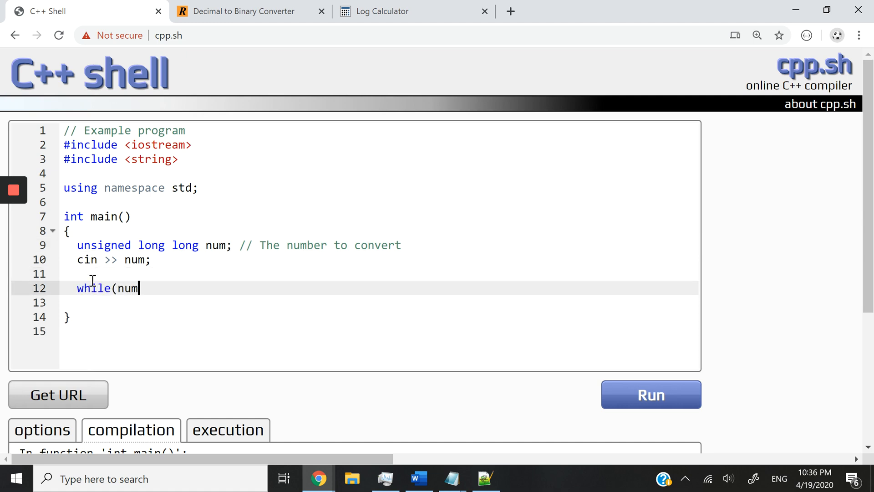
{"action": "type", "text": "> 0) {"}
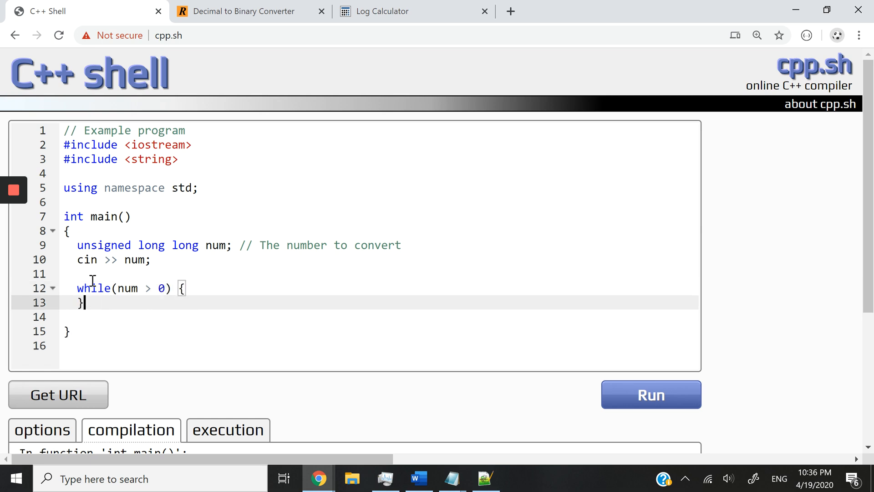
{"action": "left_click", "coordinate": [451, 478]}
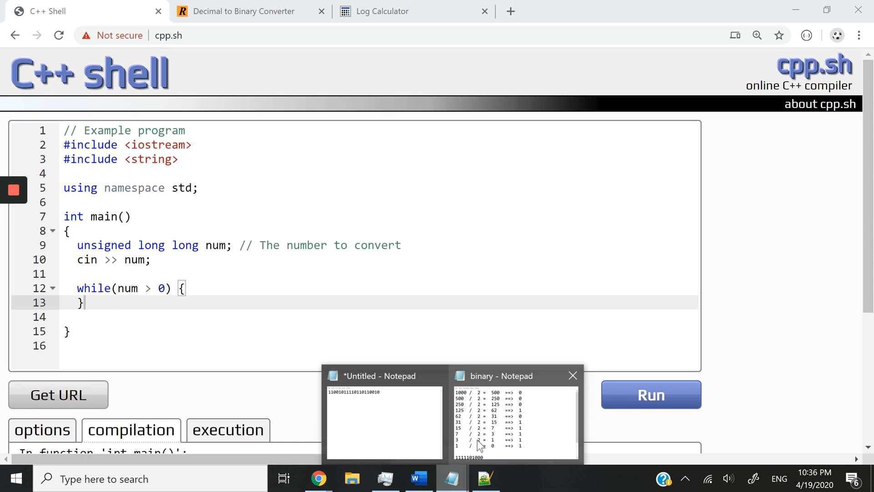
{"action": "left_click", "coordinate": [500, 376]}
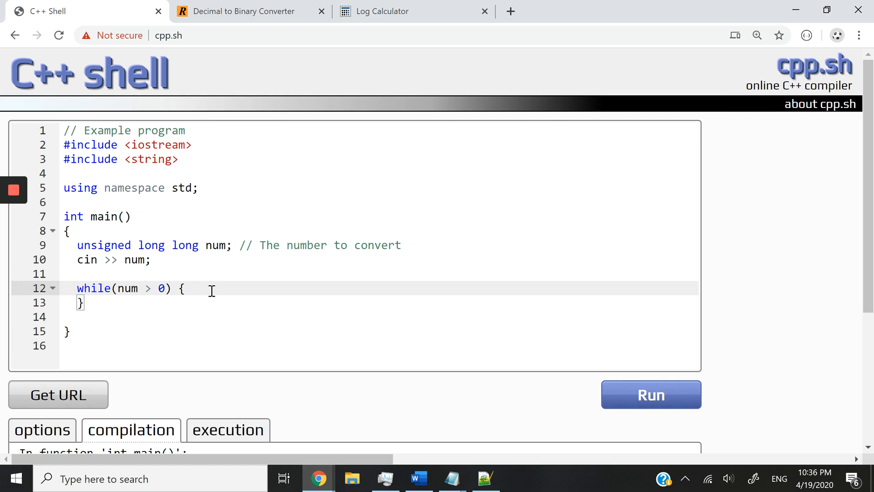
{"action": "key", "text": "enter"}
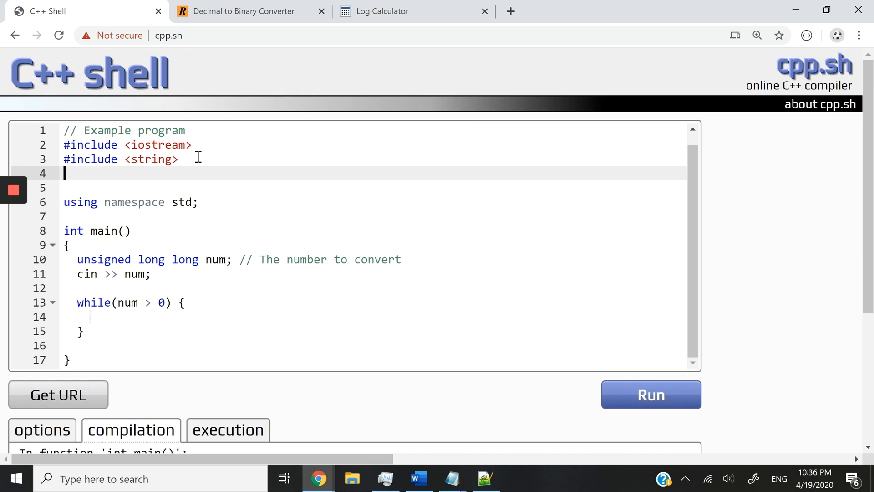
Include <vector> and declare vector<int> bit_vector; before the loop
{"action": "type", "text": "#include"}
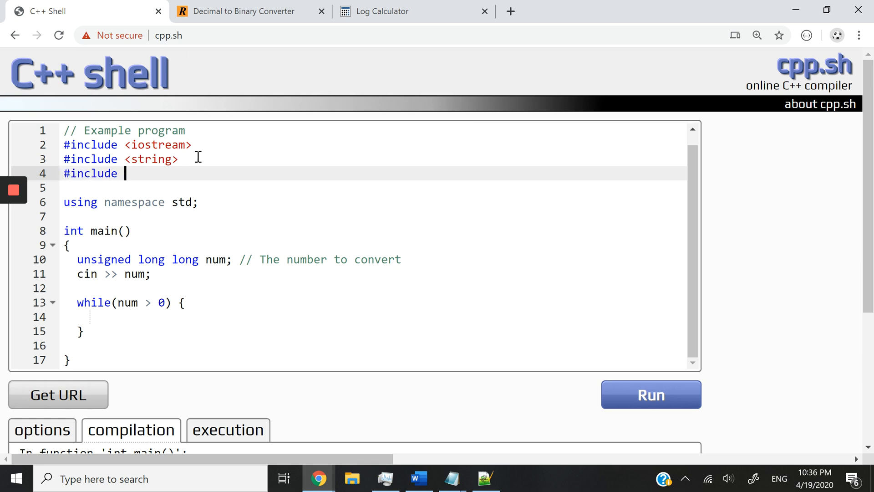
{"action": "type", "text": "<vector."}
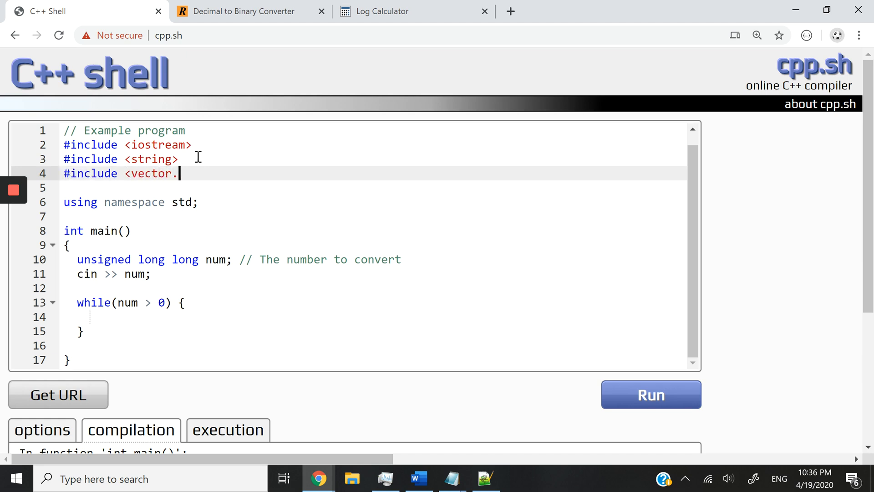
{"action": "type", "text": ">"}
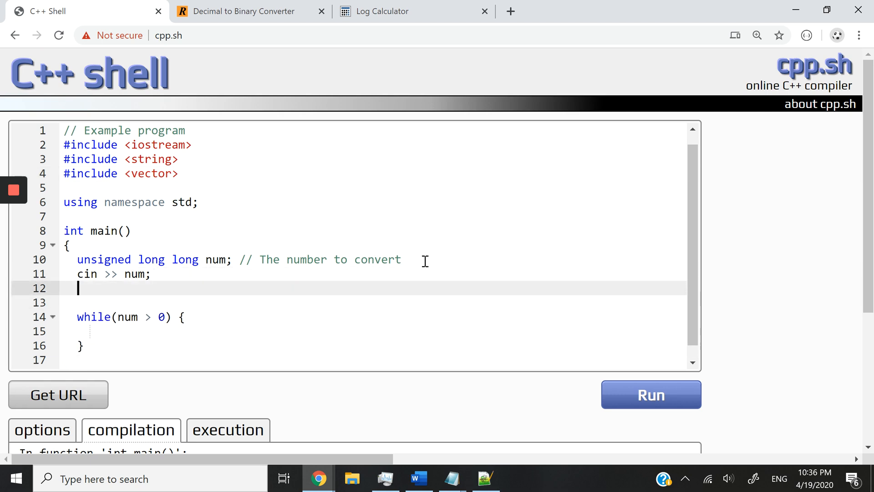
{"action": "type", "text": "vecto"}
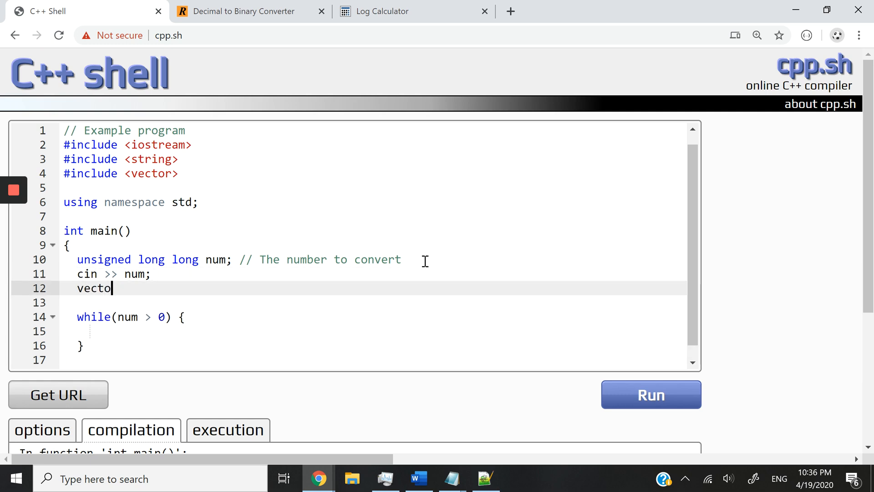
{"action": "type", "text": "<int>"}
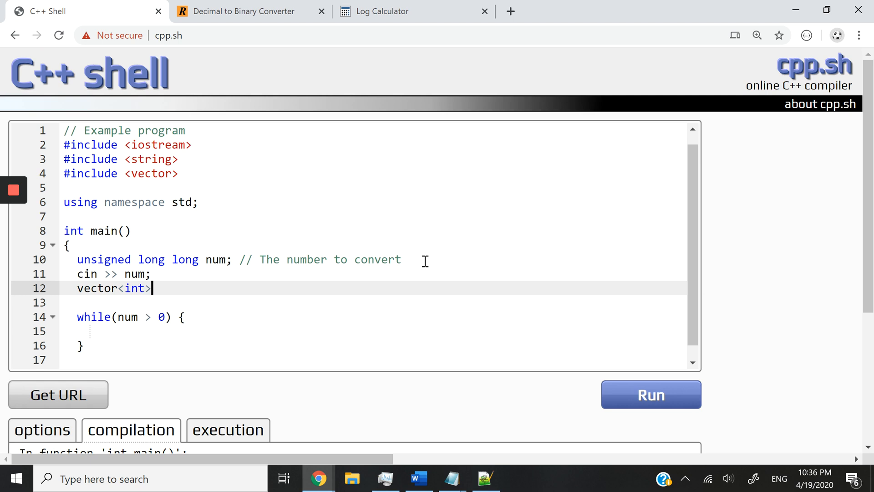
{"action": "type", "text": "bit"}
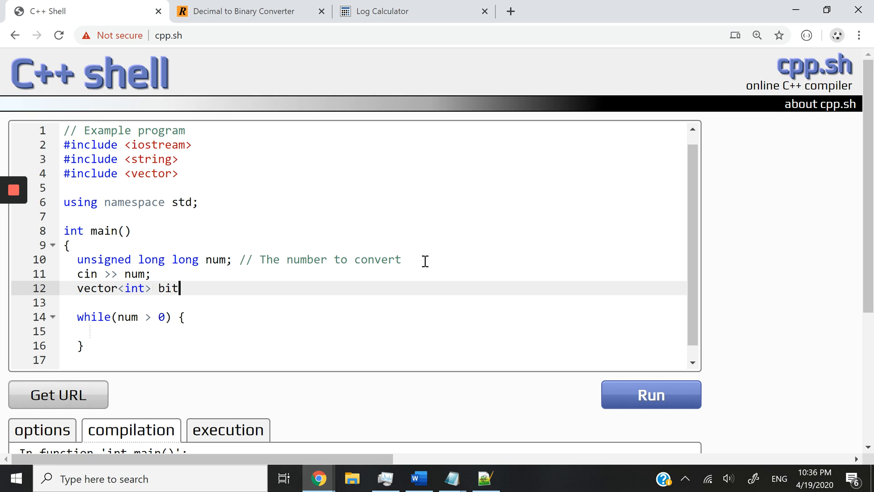
{"action": "type", "text": "_vector;"}
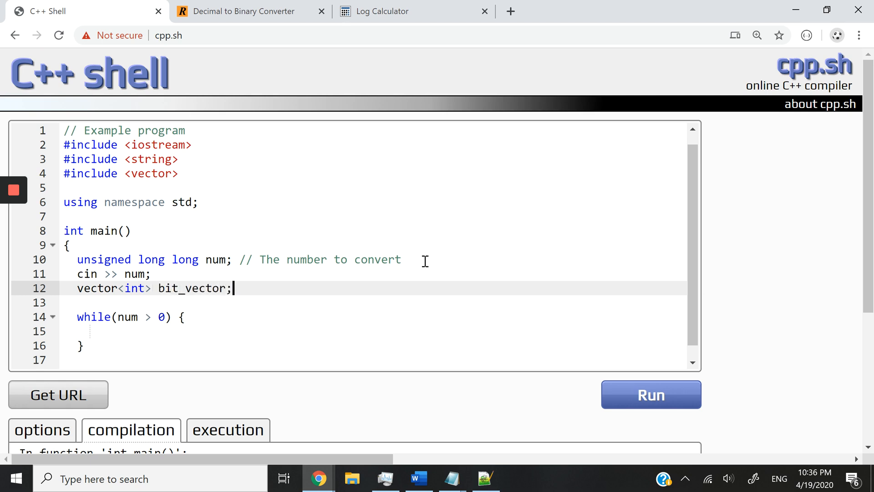
Fill the loop body with bit_vector.push_back(num % 2); and num = num / 2;
{"action": "left_click", "coordinate": [105, 330]}
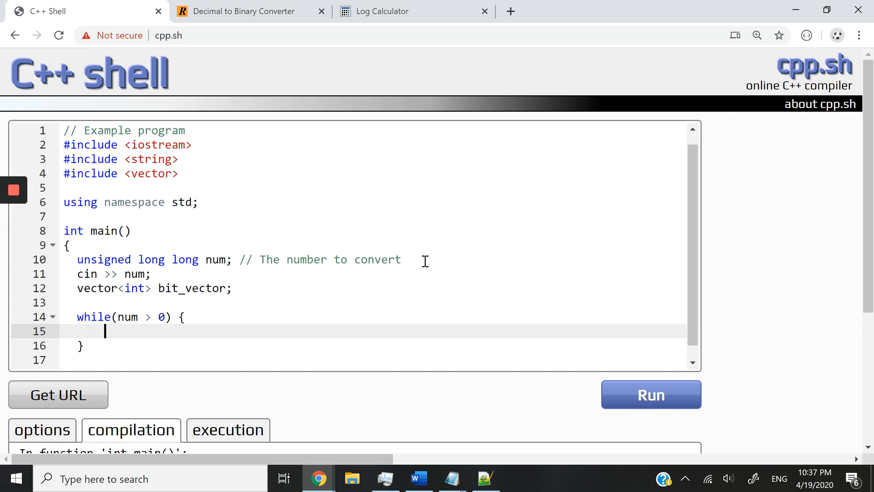
{"action": "type", "text": "bit_"}
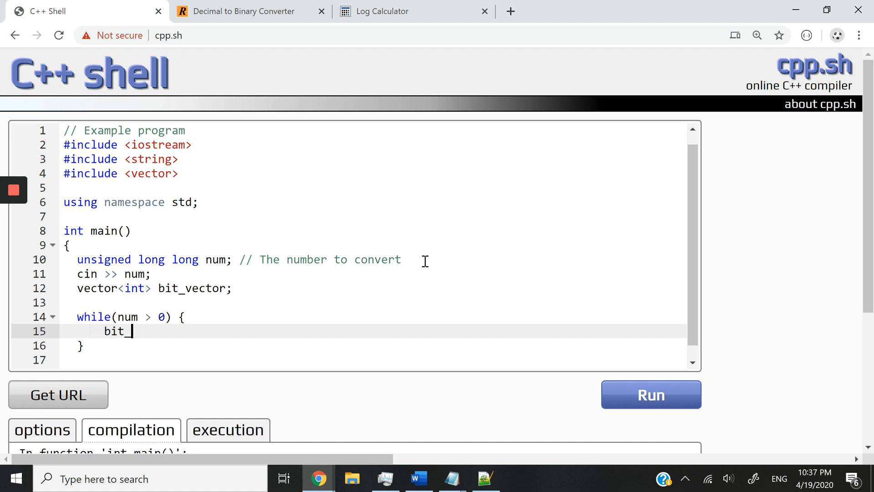
{"action": "type", "text": "vector."}
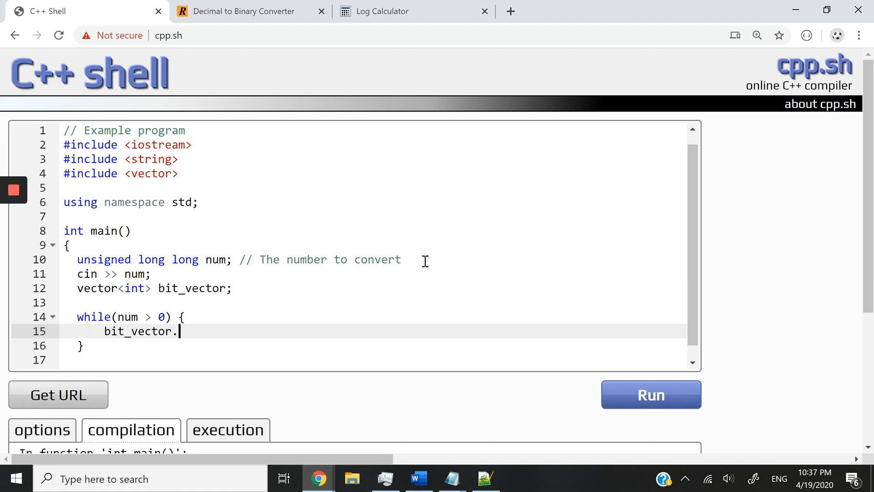
{"action": "type", "text": "push_back"}
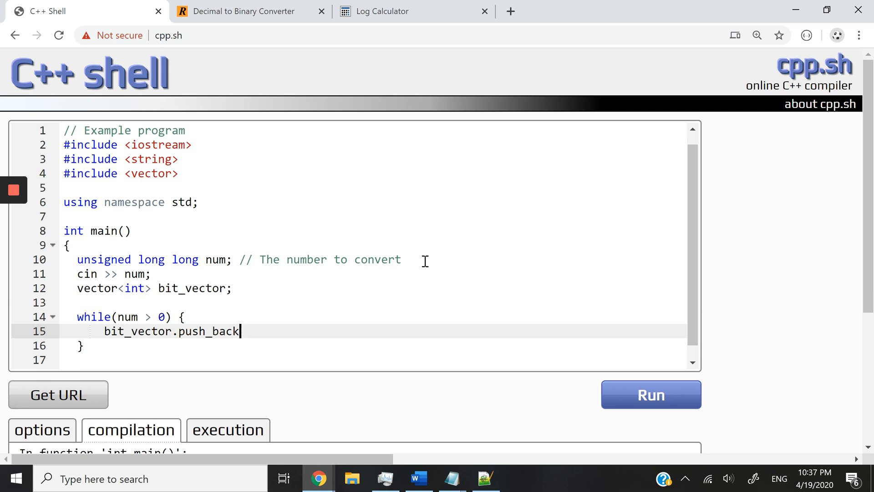
{"action": "type", "text": "("}
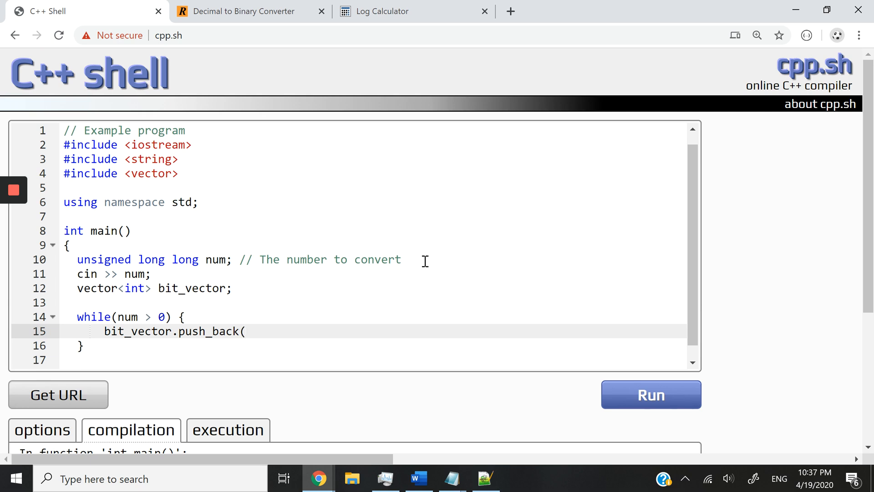
{"action": "type", "text": "num %"}
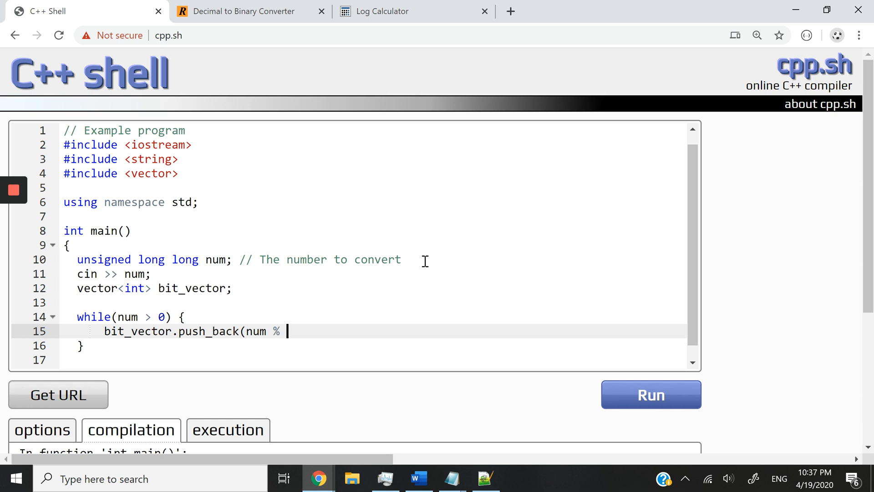
{"action": "type", "text": "2)"}
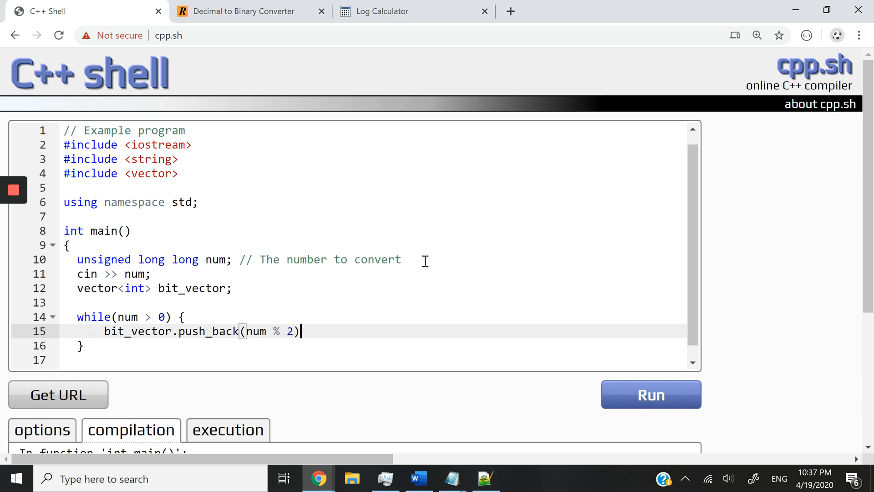
{"action": "type", "text": ";"}
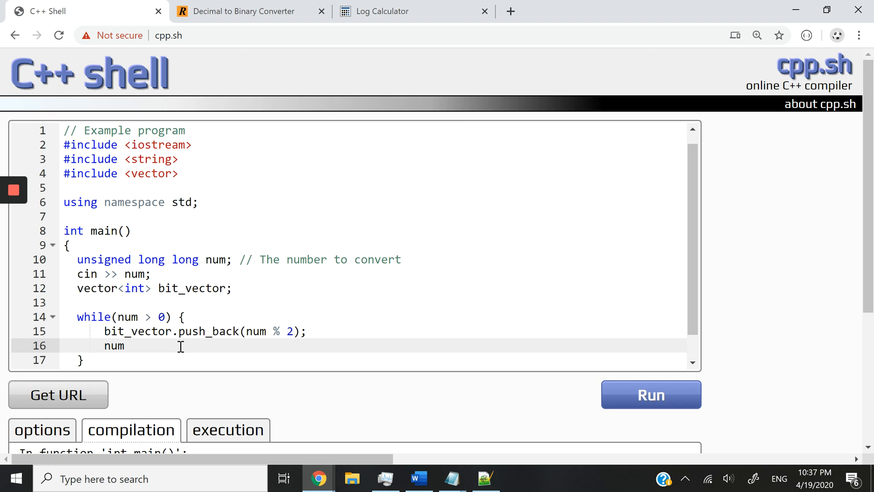
{"action": "mouse_move", "coordinate": [382, 478]}
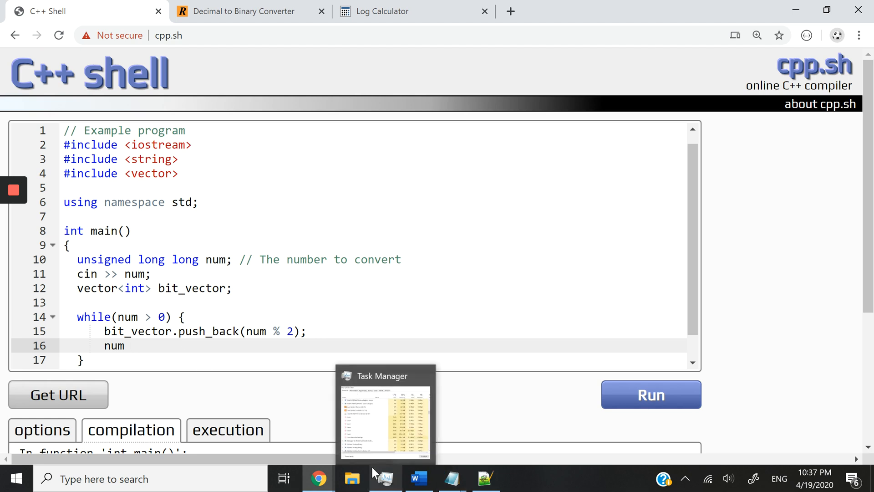
{"action": "type", "text": "="}
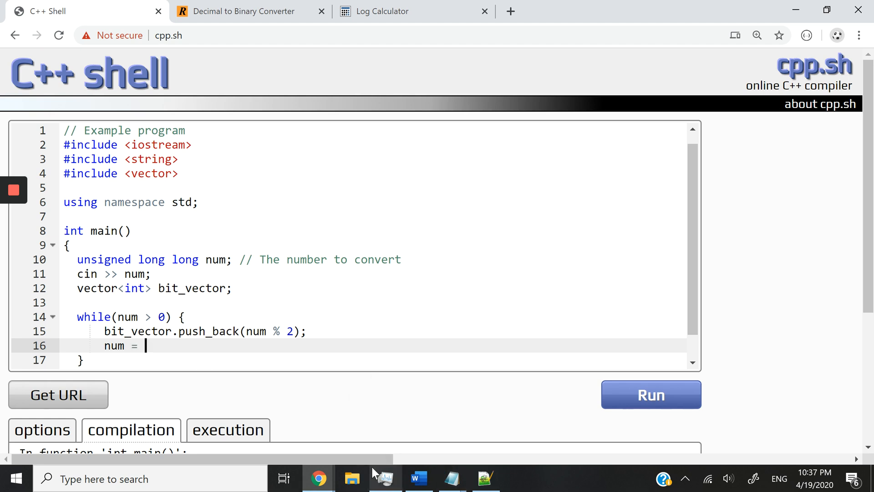
{"action": "type", "text": "num / 2;"}
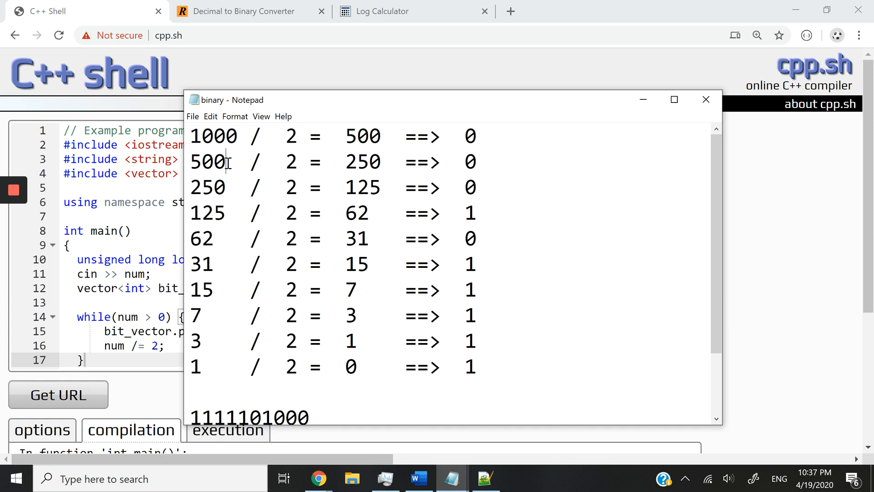
{"action": "double_click", "coordinate": [208, 162]}
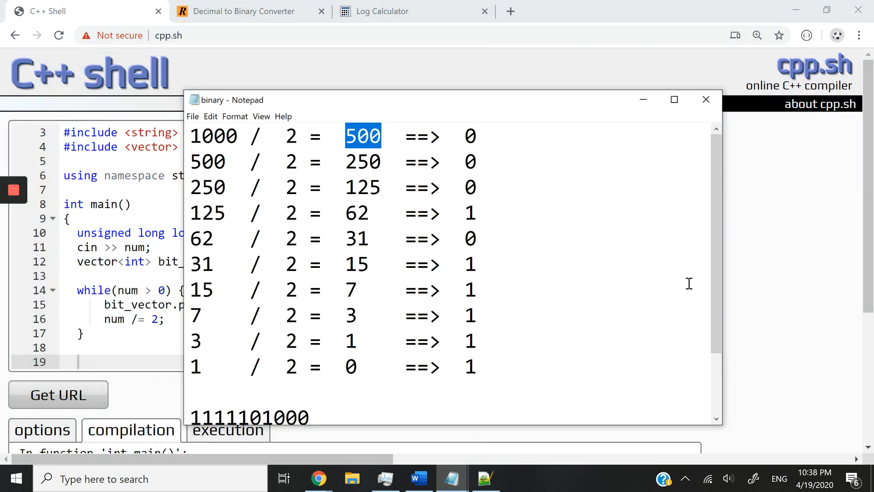
{"action": "mouse_move", "coordinate": [455, 136]}
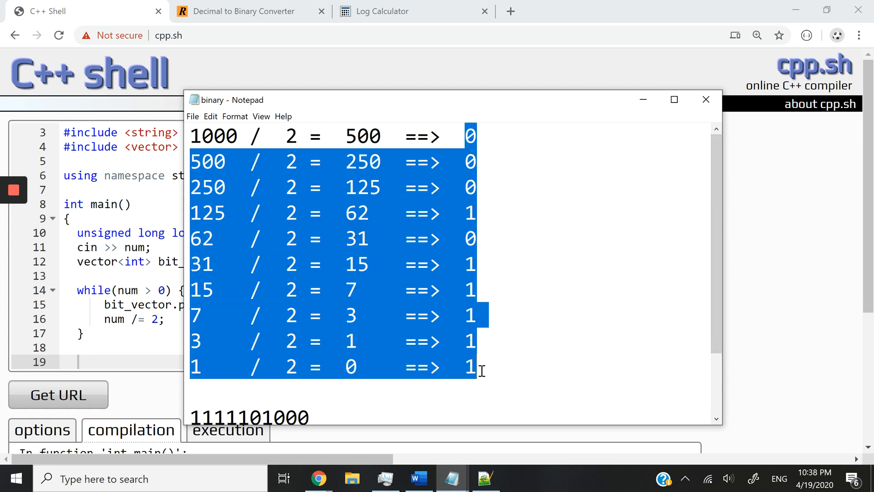
{"action": "left_click", "coordinate": [476, 367]}
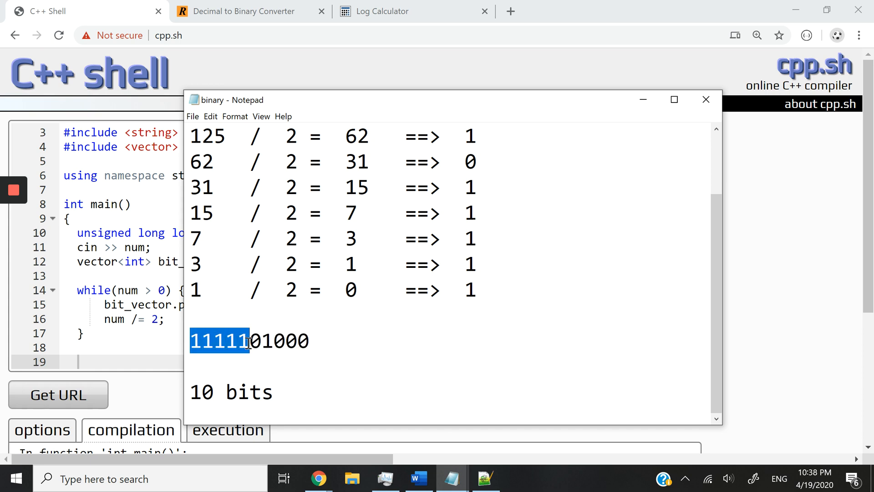
{"action": "double_click", "coordinate": [257, 340]}
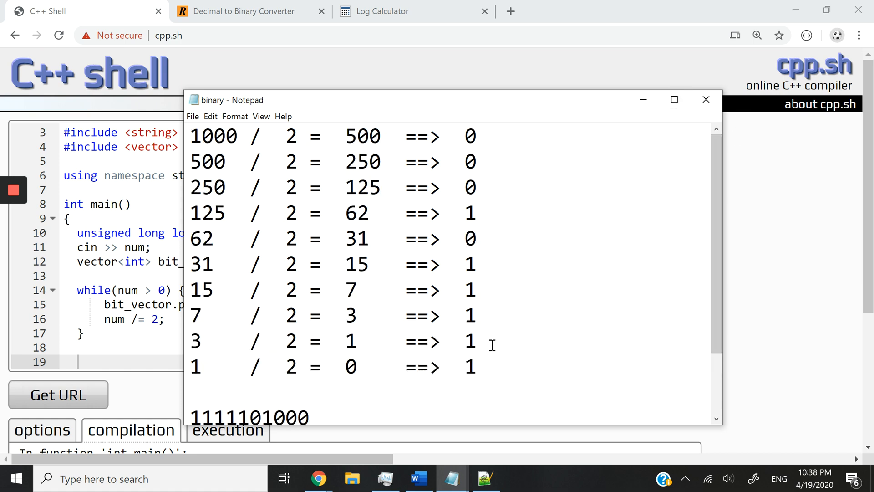
{"action": "left_click_drag", "start_coordinate": [476, 263], "coordinate": [476, 367]}
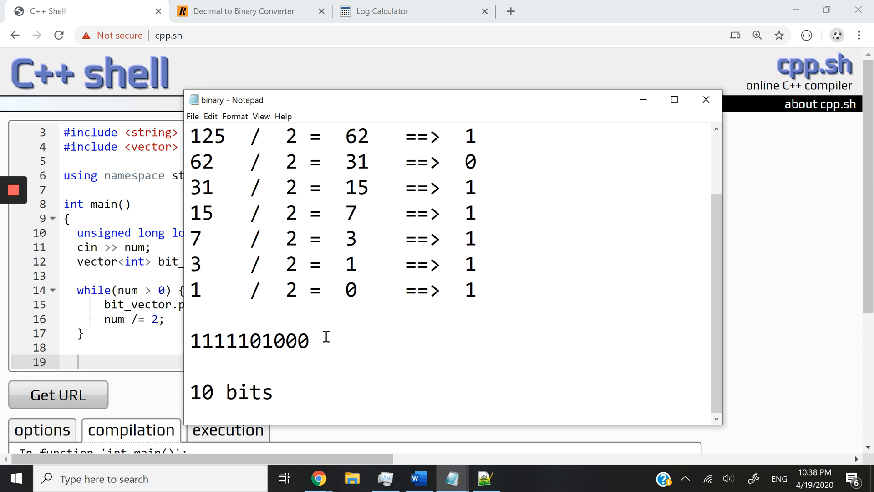
{"action": "double_click", "coordinate": [250, 340]}
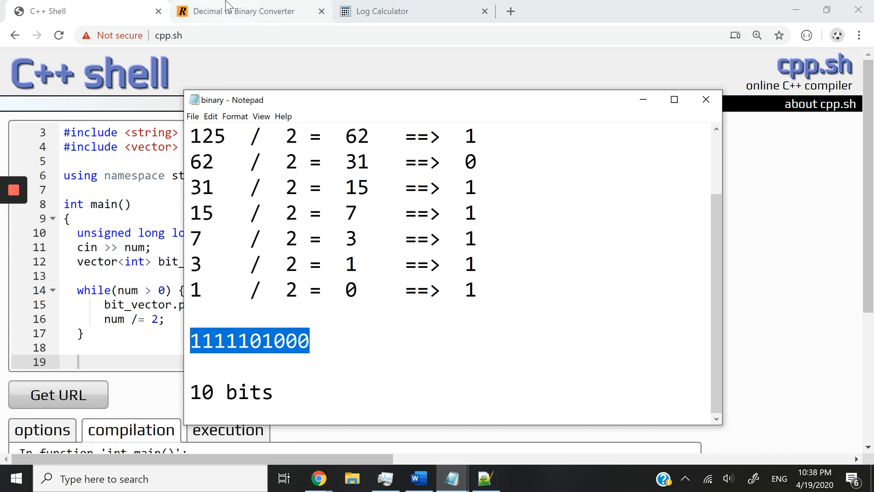
{"action": "left_click", "coordinate": [234, 11]}
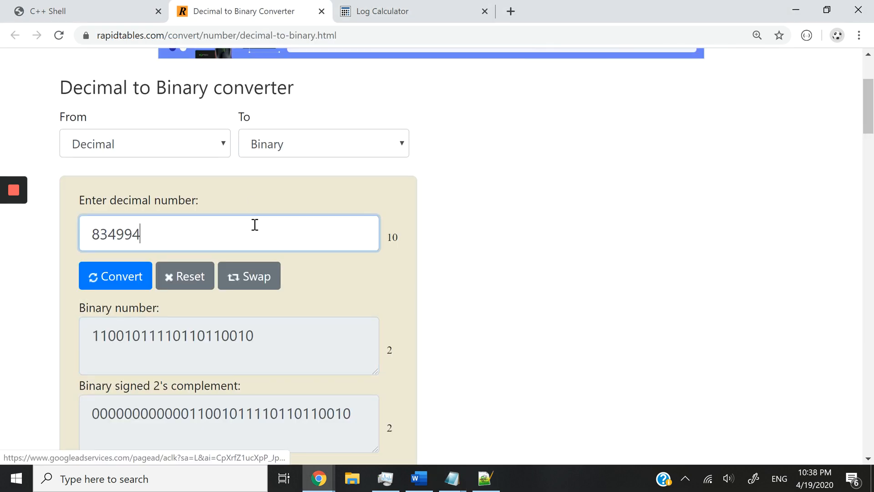
{"action": "type", "text": "1111101000"}
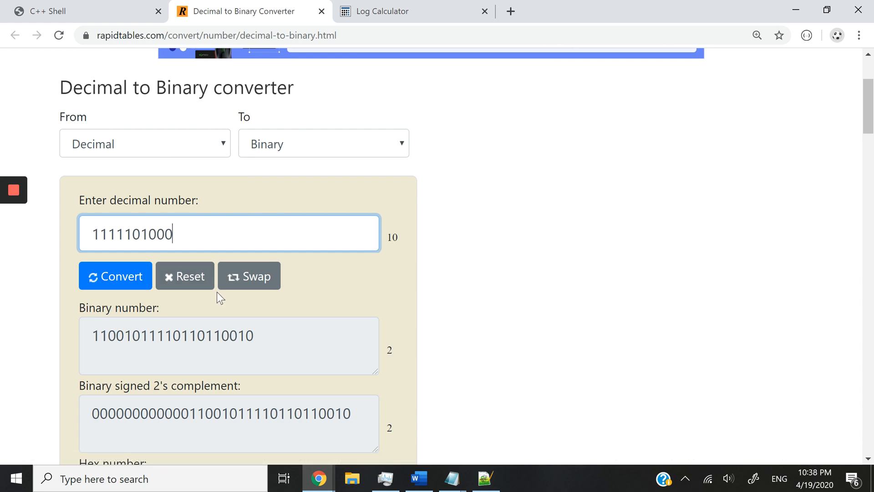
{"action": "mouse_move", "coordinate": [206, 162]}
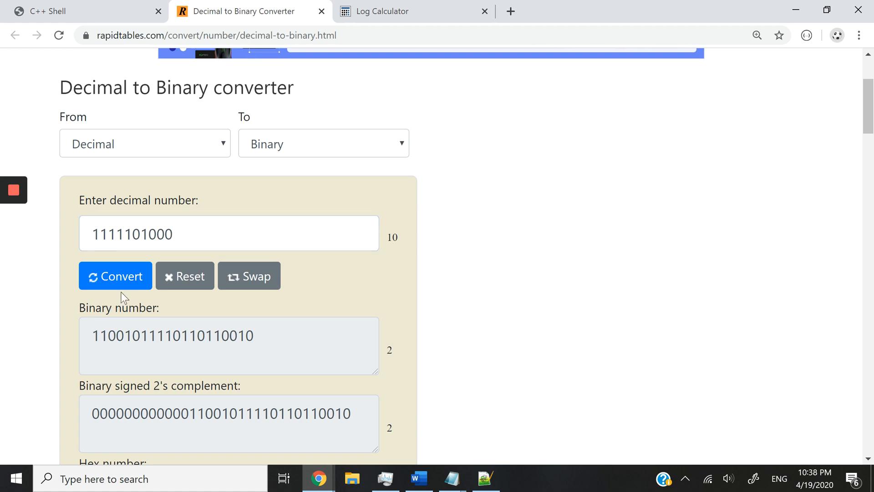
{"action": "left_click", "coordinate": [228, 233]}
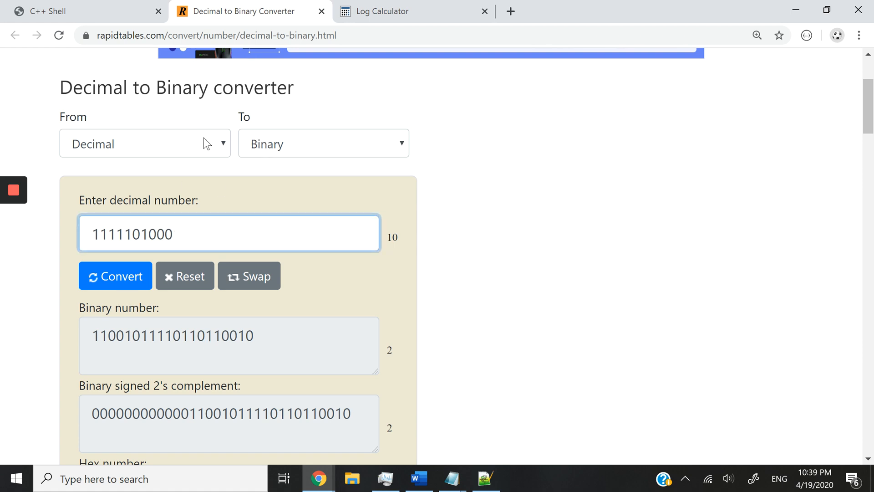
{"action": "left_click", "coordinate": [145, 143]}
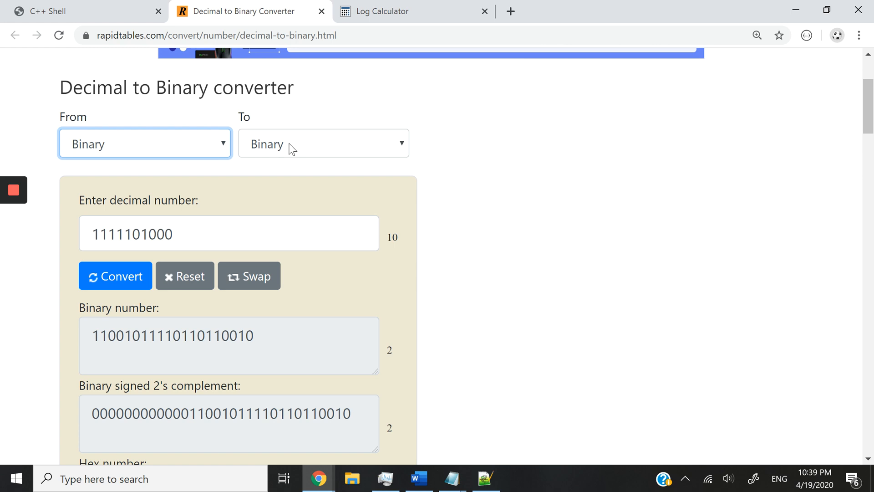
{"action": "left_click", "coordinate": [322, 143]}
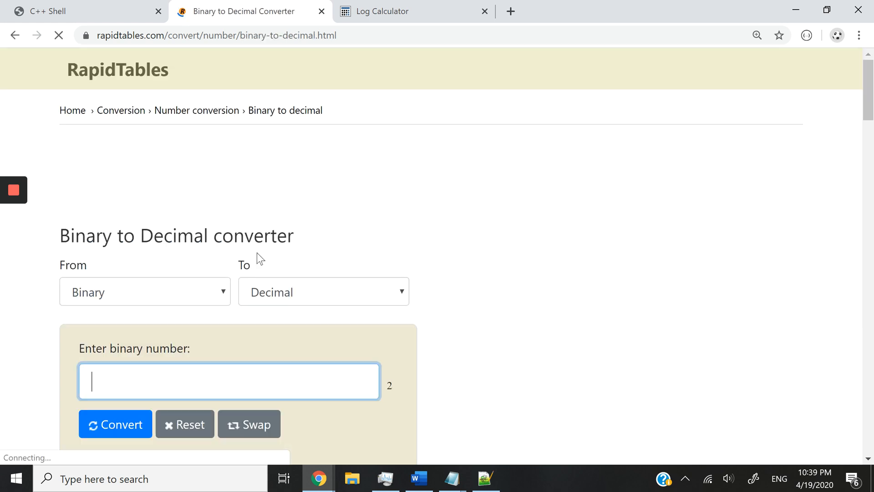
{"action": "type", "text": "1111101000"}
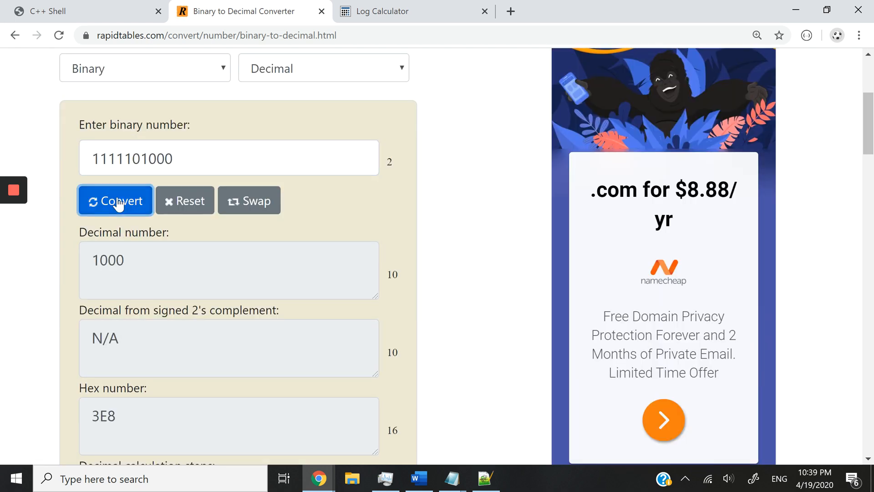
{"action": "double_click", "coordinate": [107, 260]}
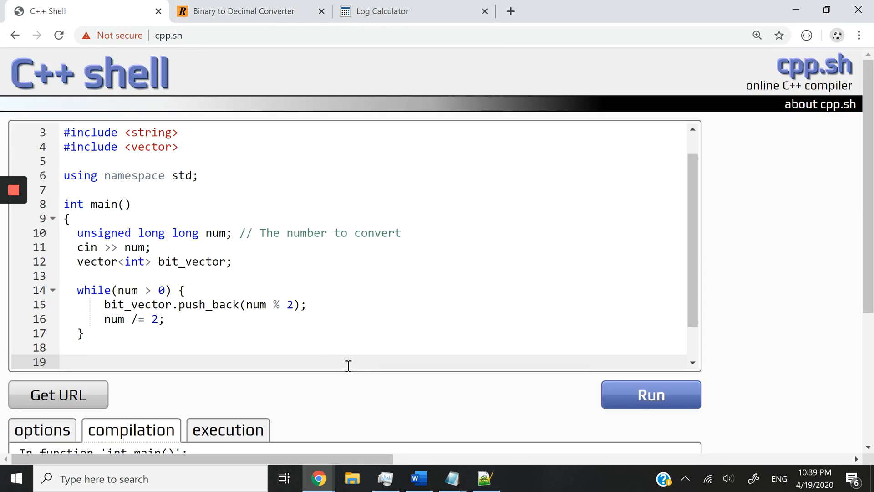
Write for (int i = bit_vector.size() - 1; i >= 0; --i) cout << bit_vector.at(i);
{"action": "type", "text": "for (int"}
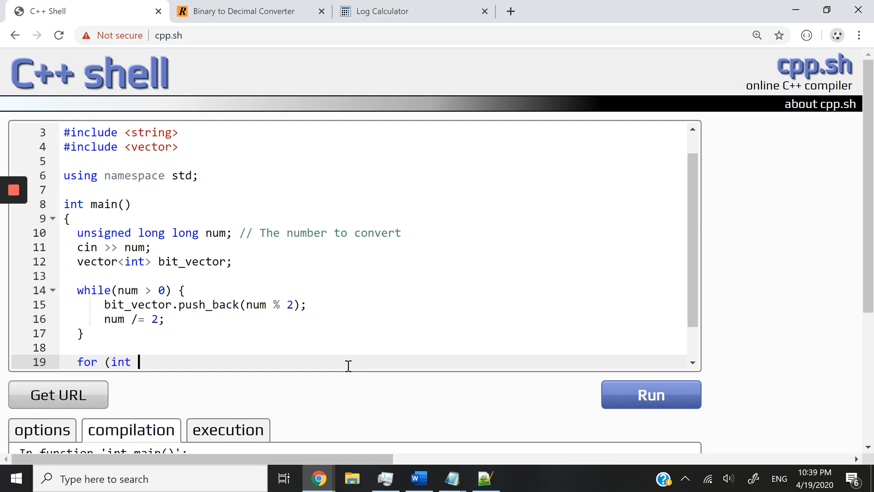
{"action": "type", "text": "i"}
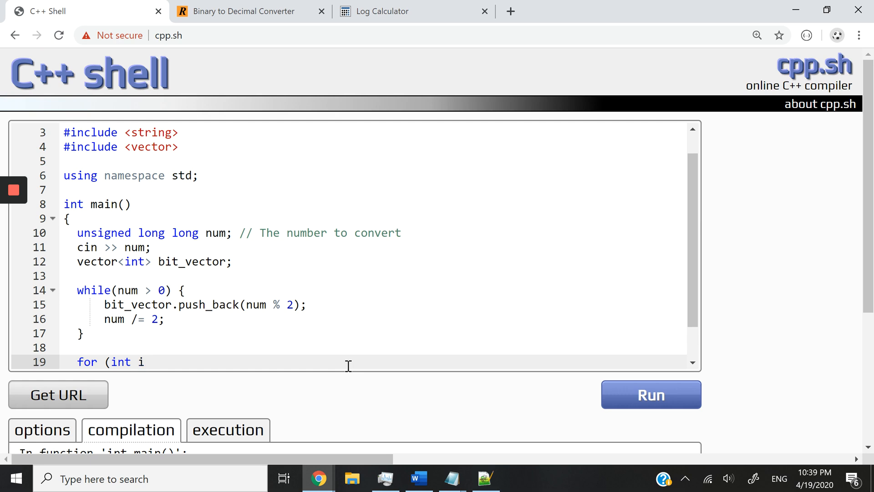
{"action": "type", "text": "= bit_vector.size() - 1;"}
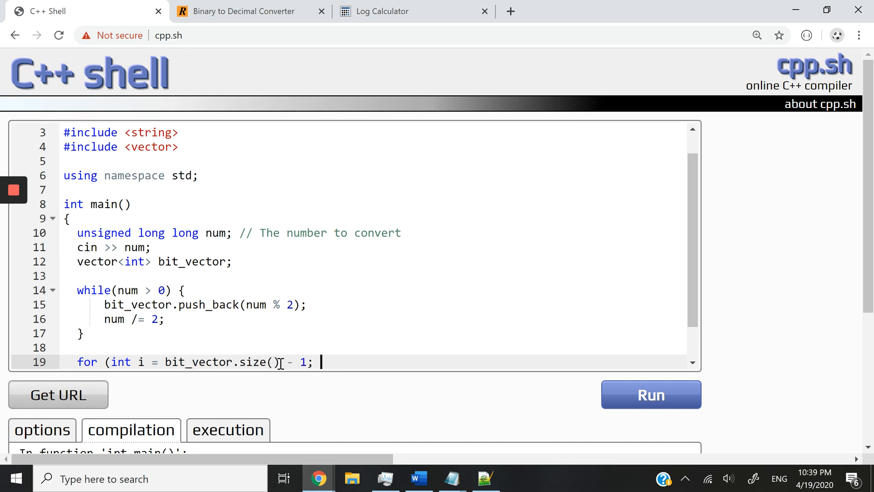
{"action": "double_click", "coordinate": [254, 361]}
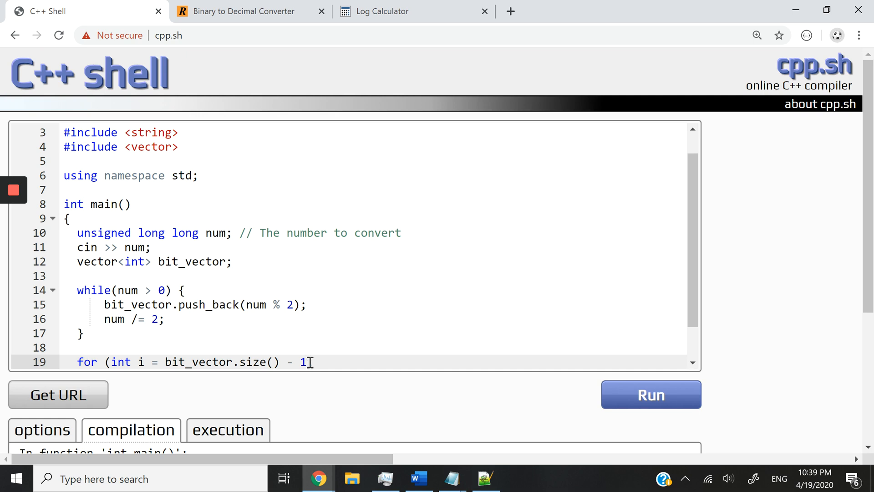
{"action": "type", "text": "i <"}
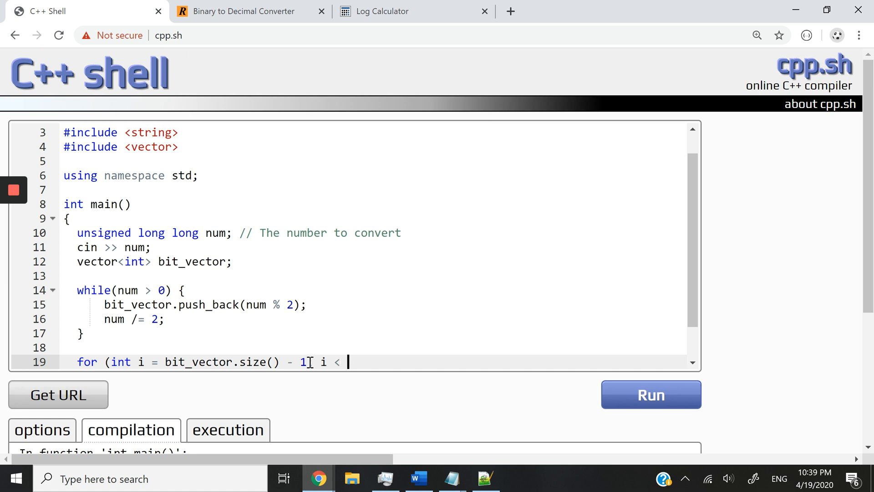
{"action": "type", "text": "="}
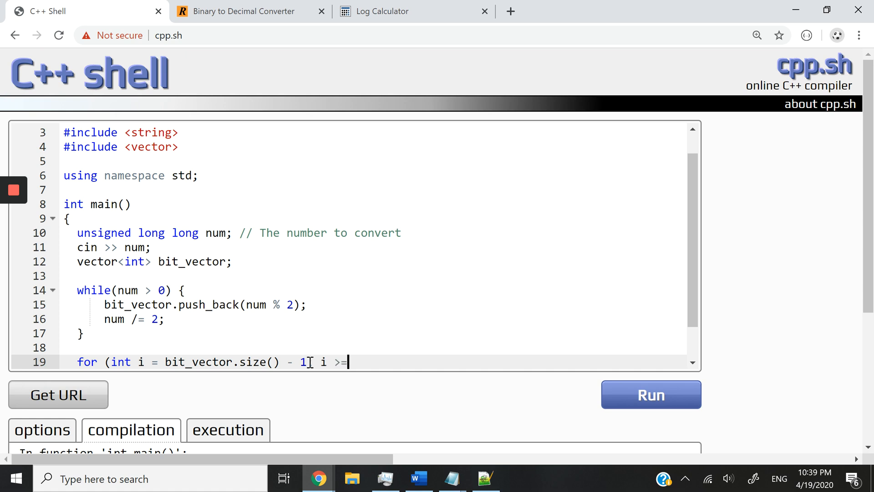
{"action": "type", "text": "0; --i) {"}
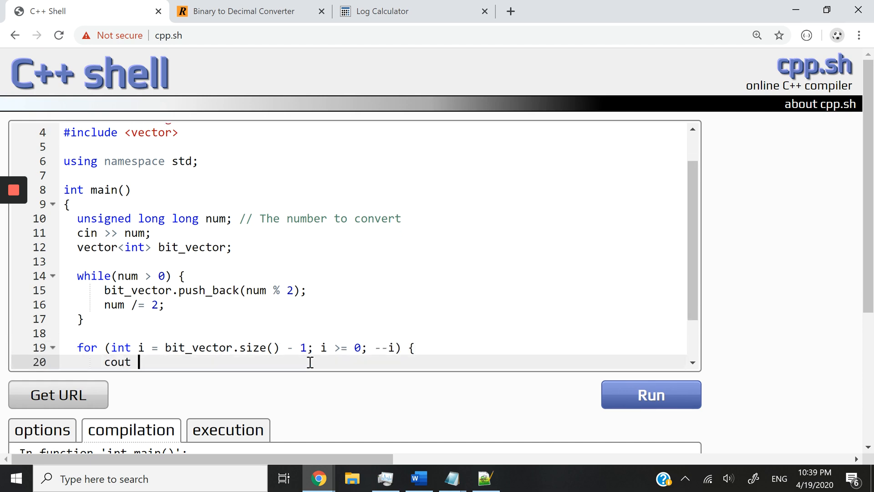
{"action": "type", "text": "<<"}
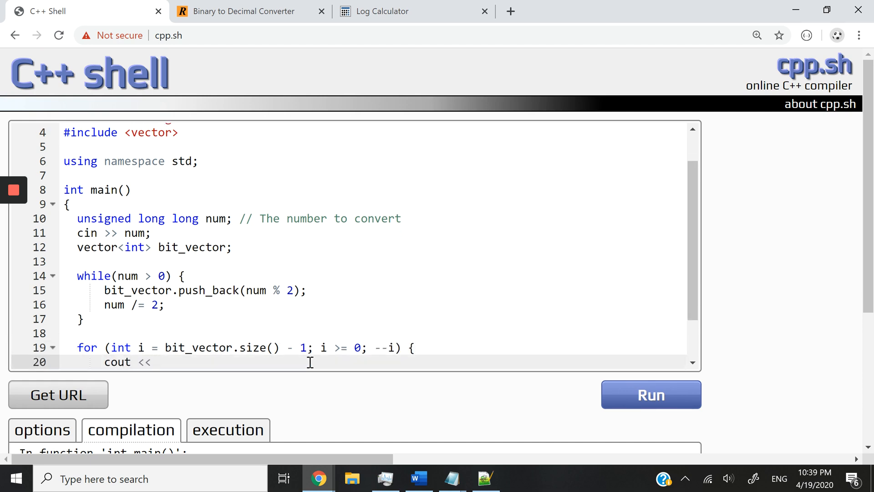
{"action": "type", "text": "bit_vector"}
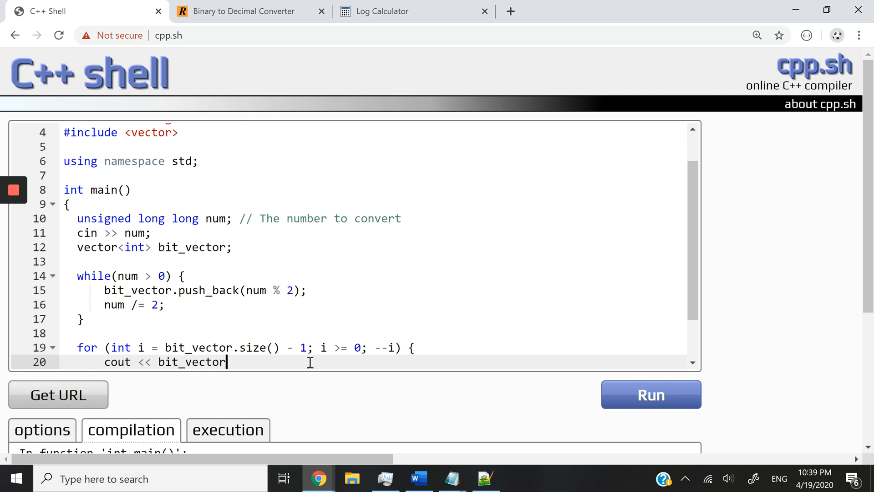
{"action": "type", "text": ".at(i);"}
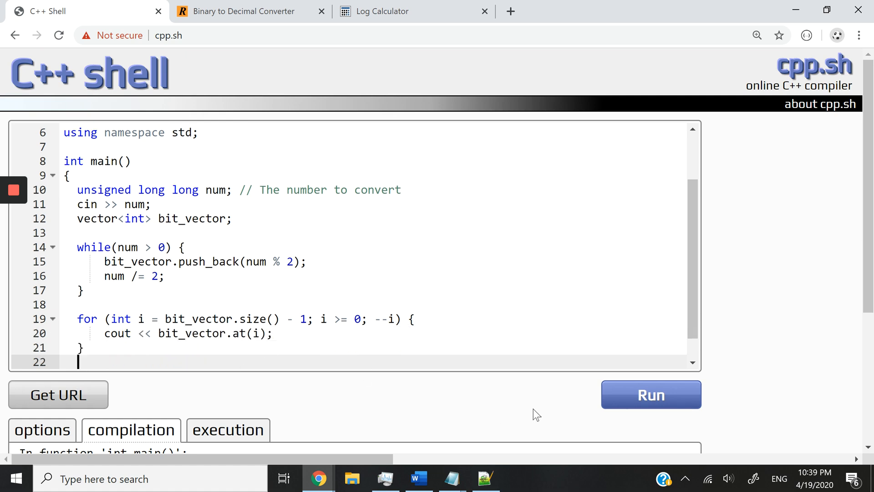
{"action": "left_click", "coordinate": [650, 394]}
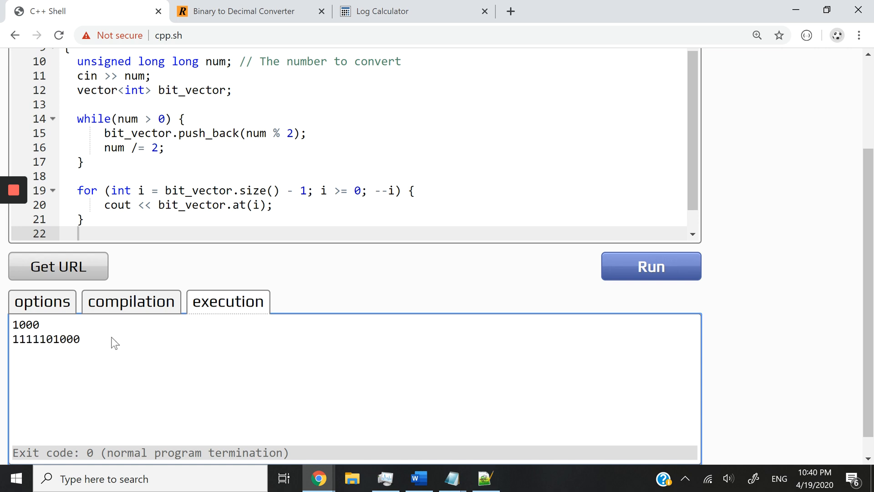
{"action": "scroll", "scroll_direction": "up", "scroll_amount": 3}
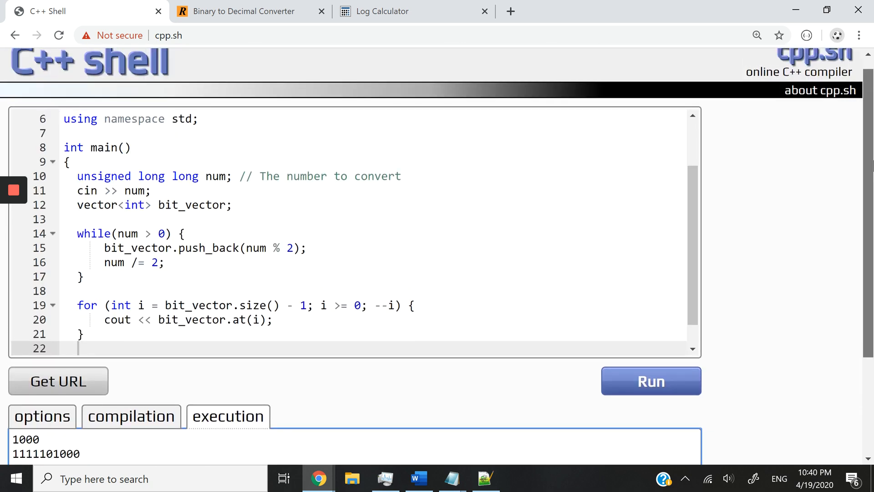
{"action": "left_click", "coordinate": [650, 380]}
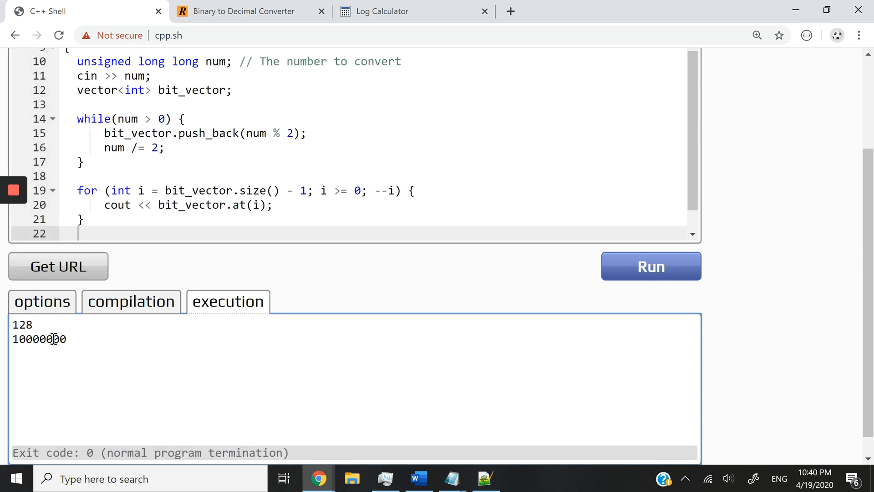
{"action": "double_click", "coordinate": [56, 339]}
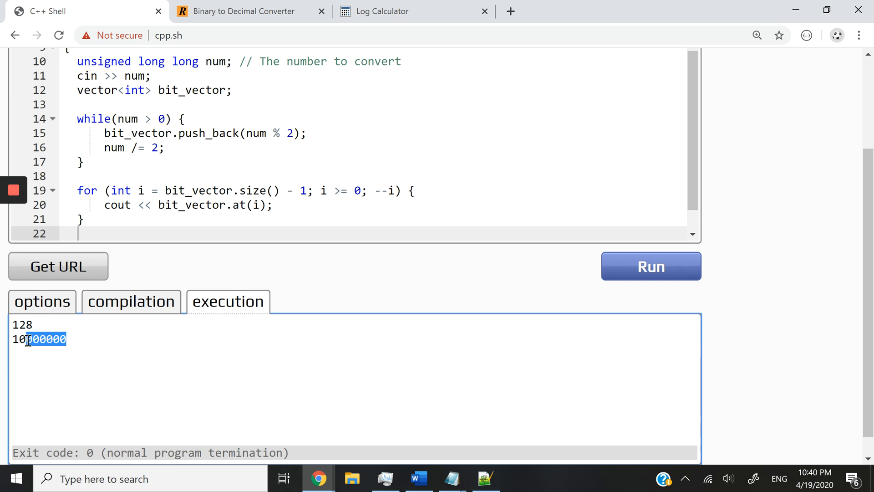
{"action": "left_click", "coordinate": [81, 343]}
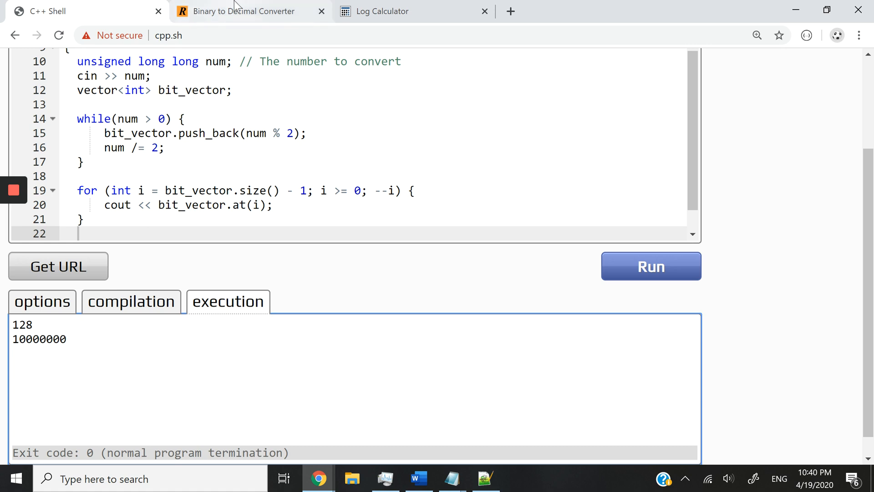
Convert decimal 128 to binary in RapidTables as a reference result
{"action": "left_click", "coordinate": [250, 11]}
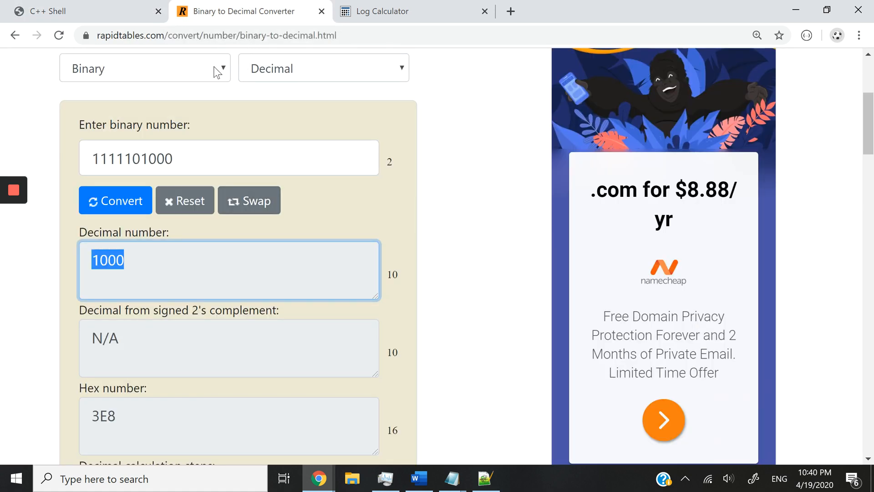
{"action": "left_click", "coordinate": [145, 69]}
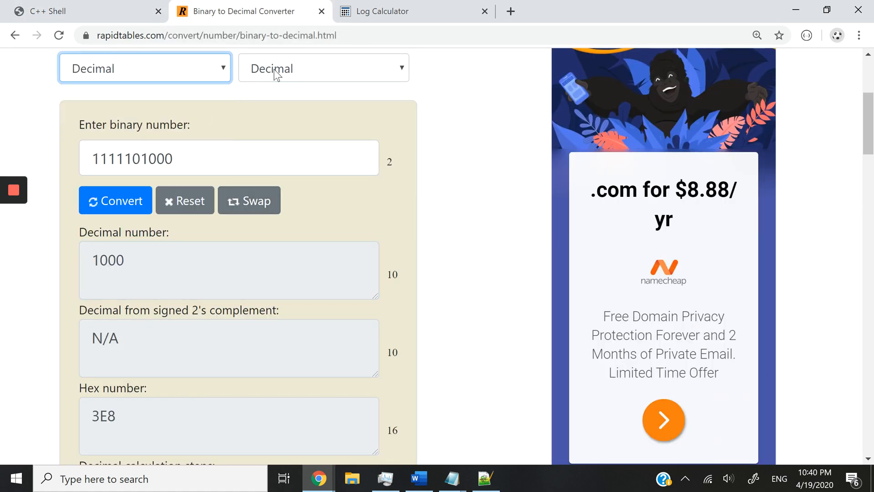
{"action": "left_click", "coordinate": [323, 68]}
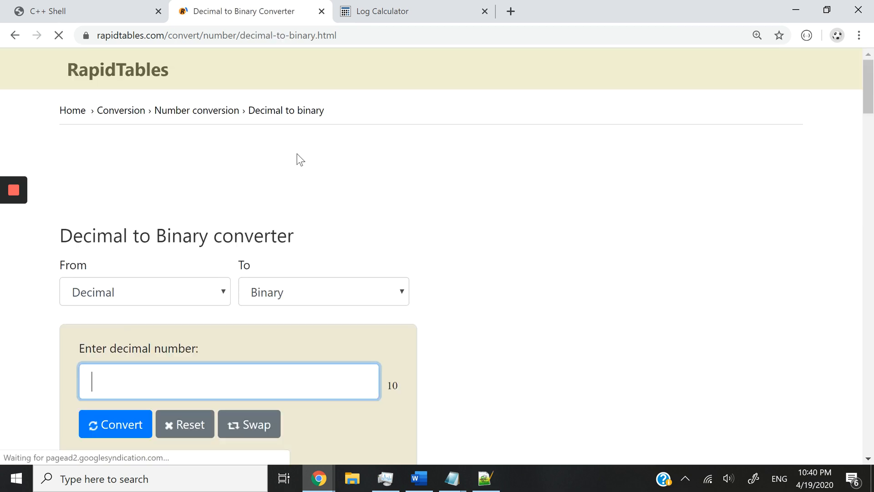
{"action": "type", "text": "128"}
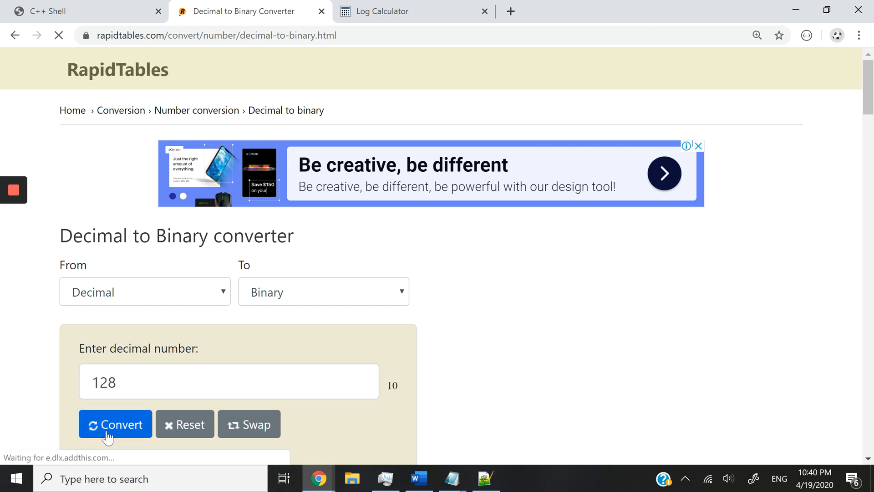
{"action": "left_click", "coordinate": [115, 424]}
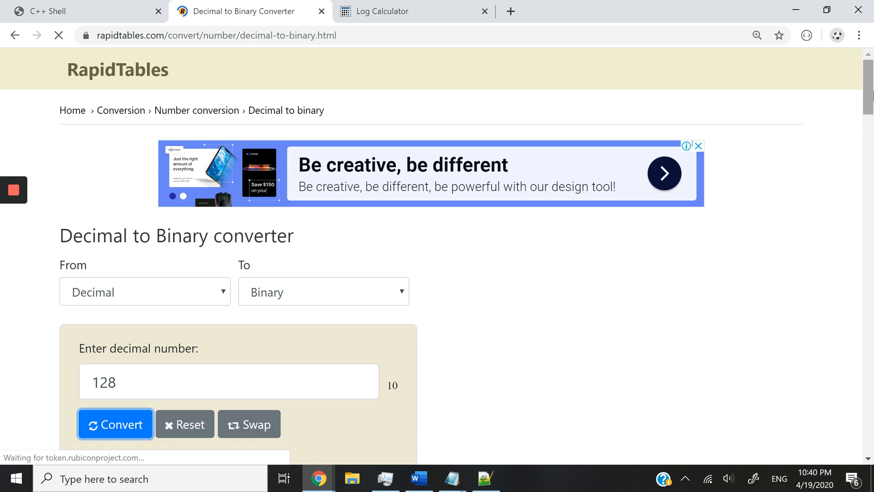
{"action": "left_click", "coordinate": [115, 424]}
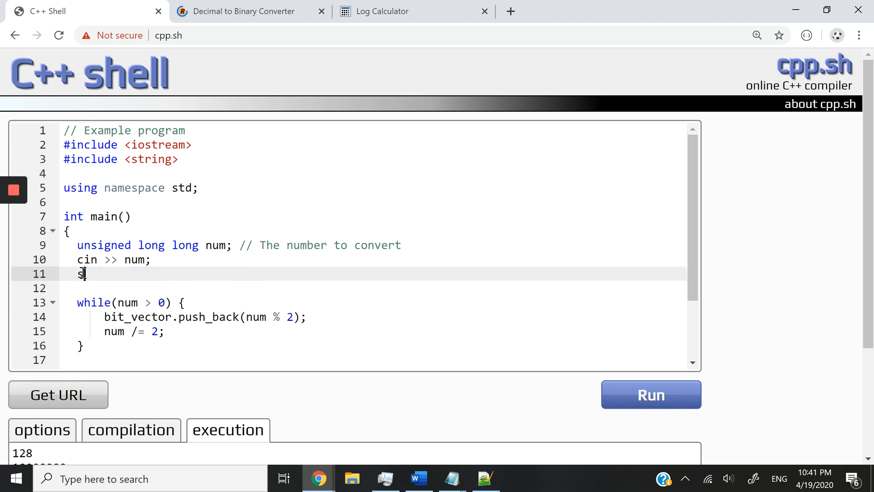
Replace bit_vector with string bits; and the loop body with bits.append(to_string(num % 2));
{"action": "type", "text": "tring"}
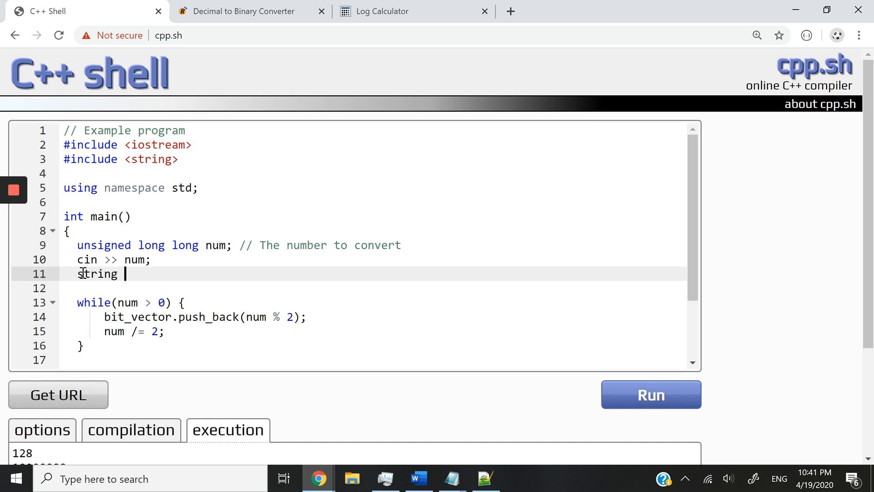
{"action": "type", "text": "bits;"}
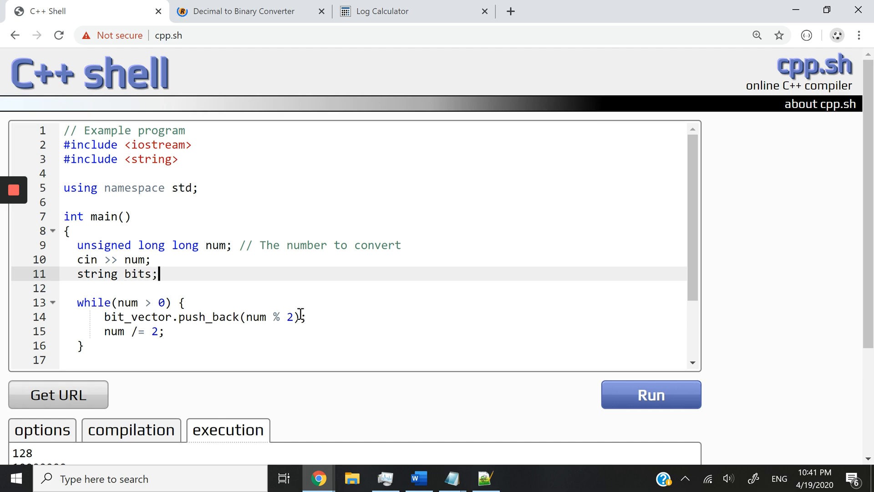
{"action": "mouse_move", "coordinate": [250, 317]}
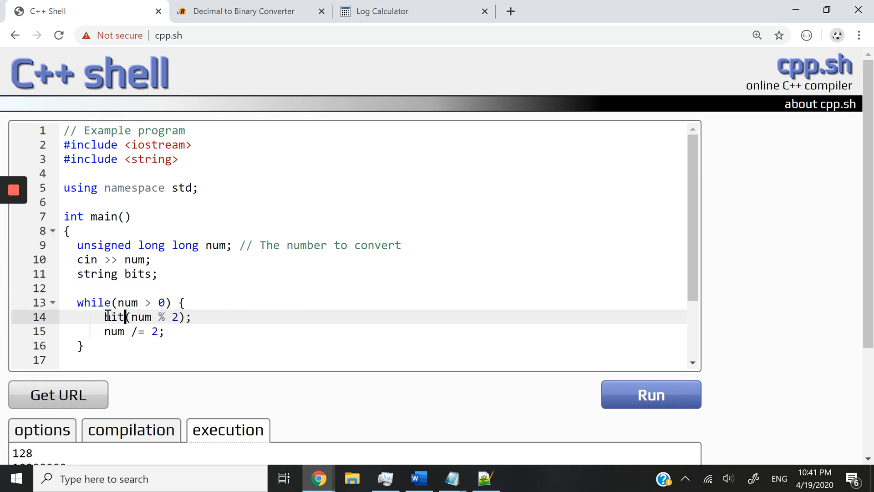
{"action": "type", "text": "s.append"}
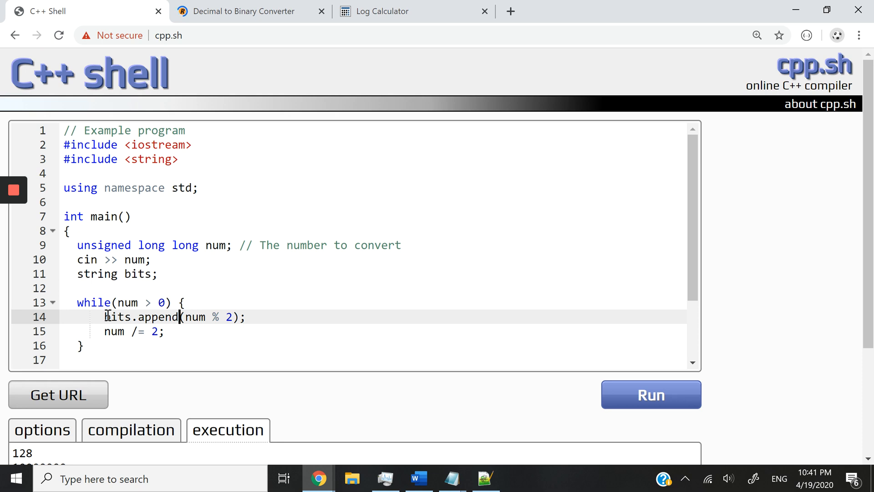
{"action": "left_click_drag", "start_coordinate": [181, 317], "coordinate": [232, 317]}
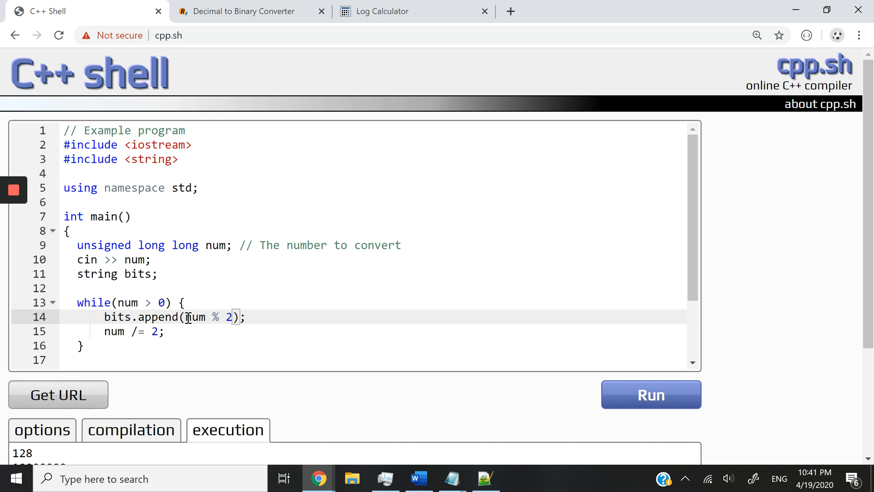
{"action": "type", "text": "To_string("}
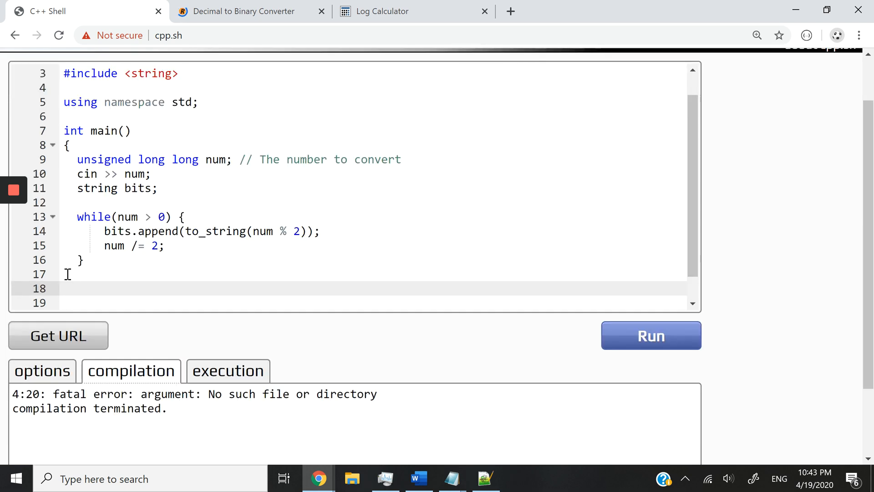
After the loop add reverse(bits.begin(), bits.end()); and cout << bits
{"action": "type", "text": "reve"}
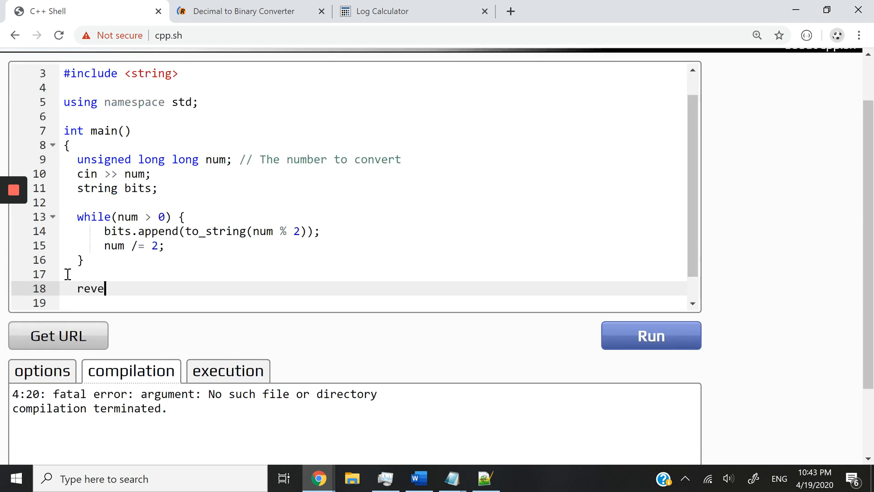
{"action": "type", "text": "rse("}
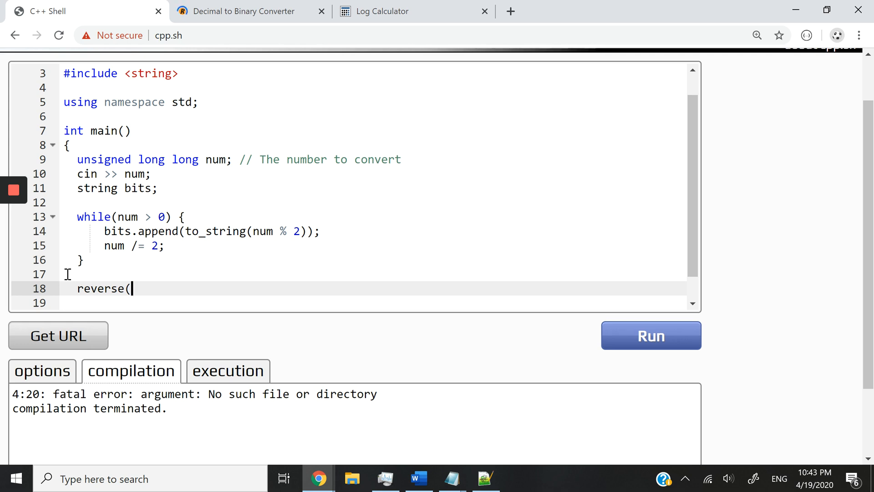
{"action": "type", "text": "bits.begin"}
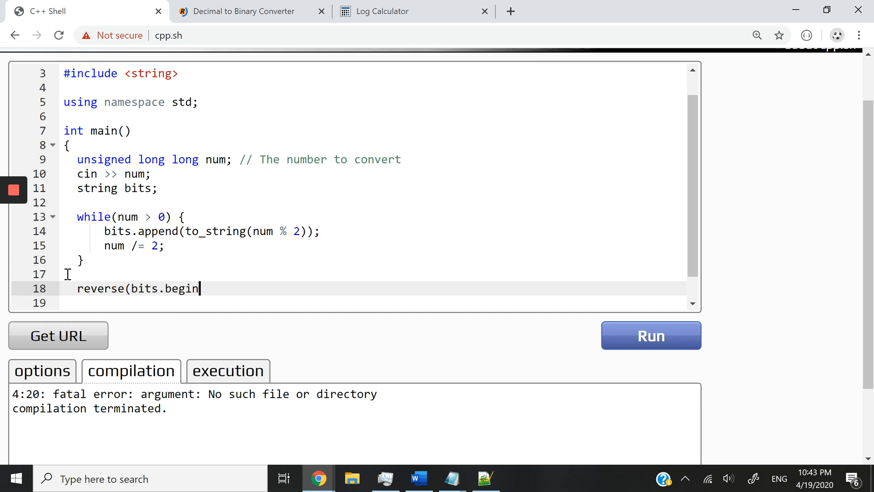
{"action": "type", "text": "(), bits.end"}
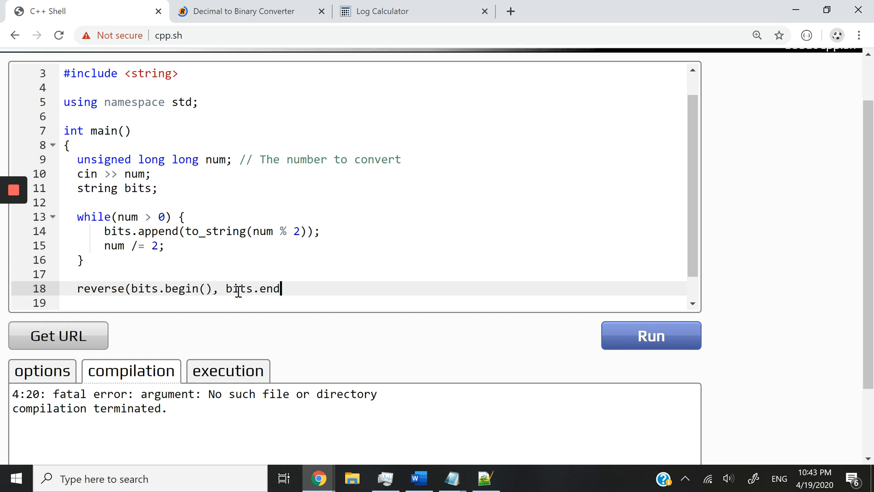
{"action": "type", "text": "());"}
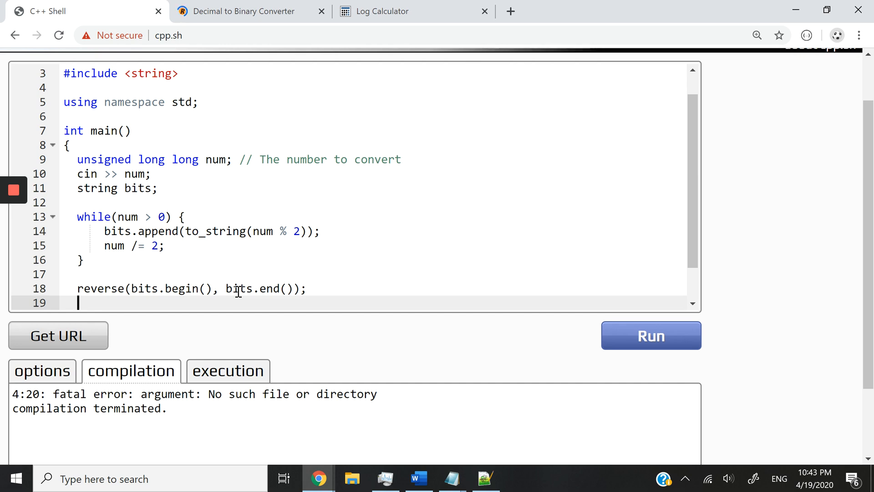
{"action": "type", "text": "cout <<"}
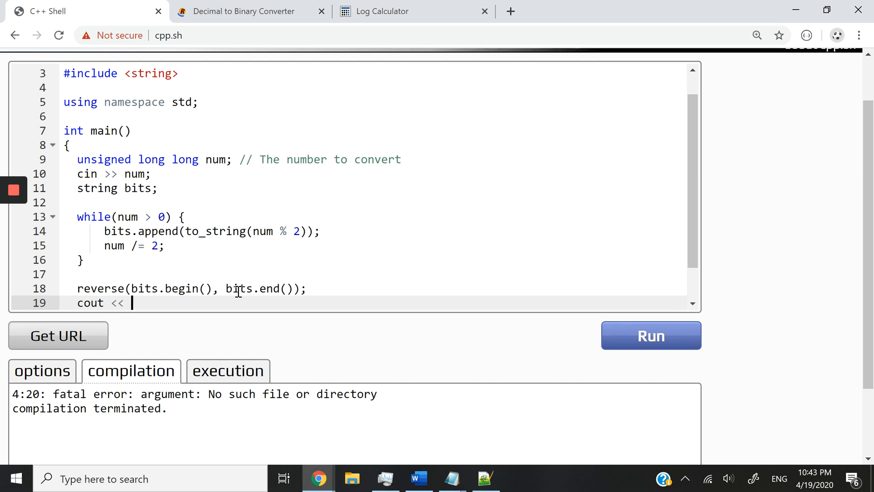
{"action": "type", "text": "bits"}
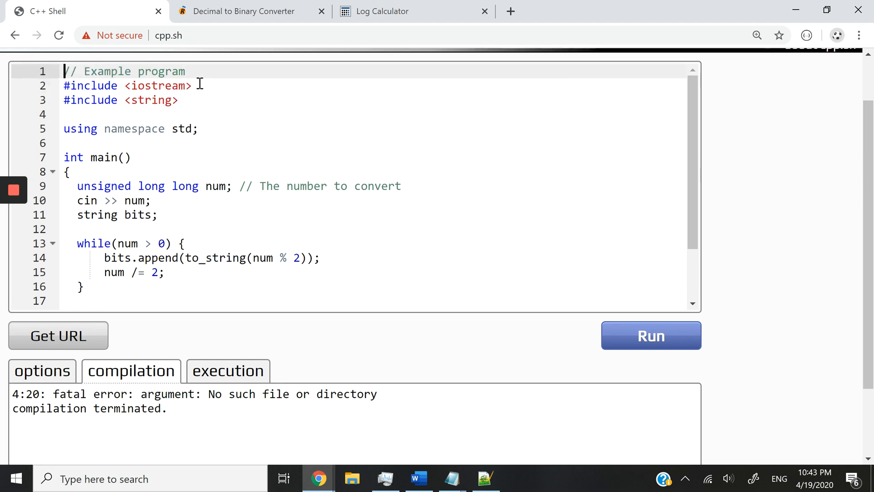
{"action": "type", "text": "#i"}
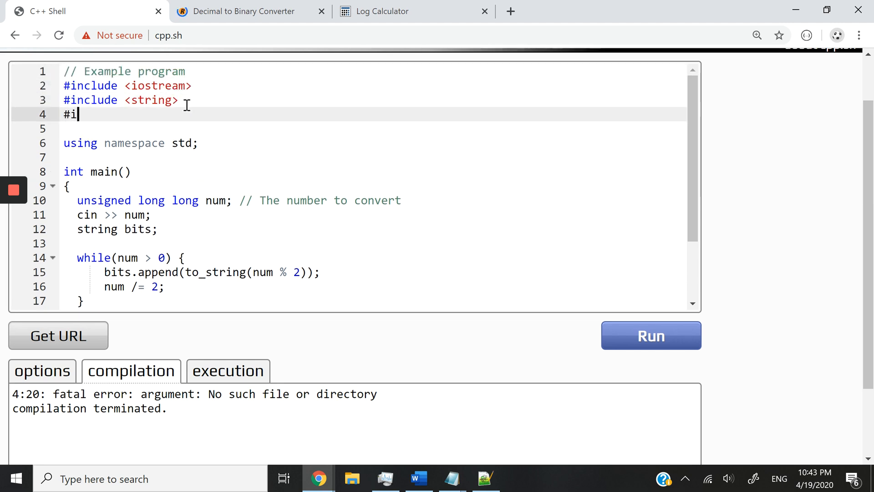
{"action": "type", "text": "nclude <a"}
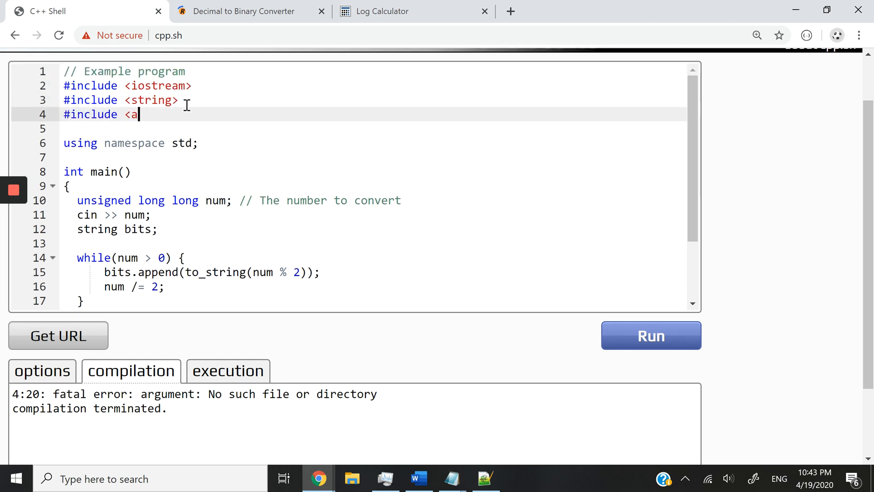
{"action": "type", "text": "lgorithm>"}
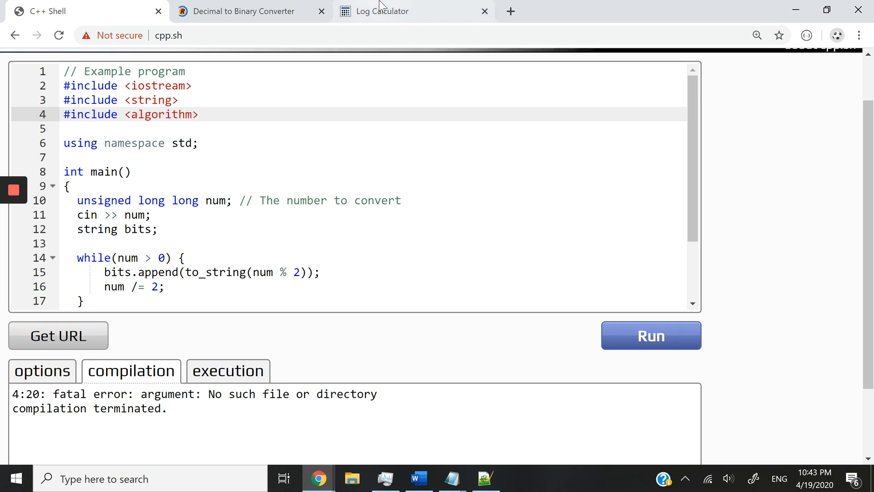
{"action": "scroll", "scroll_direction": "down", "scroll_amount": 3}
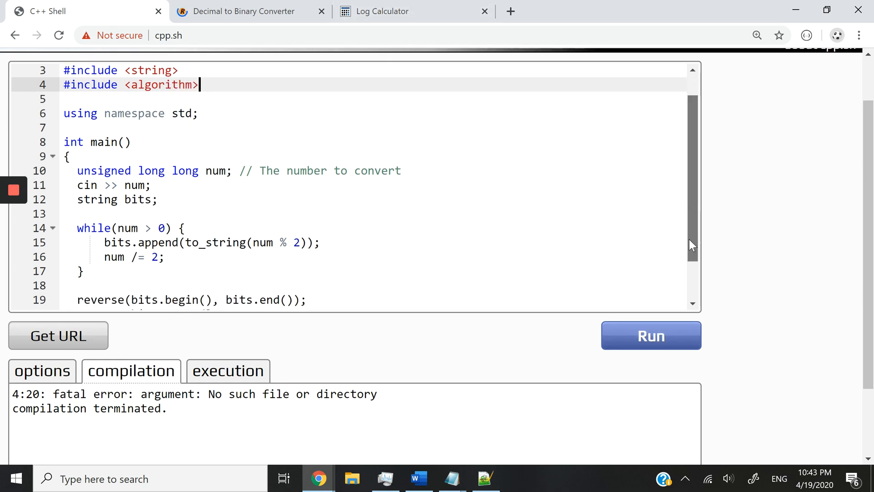
{"action": "left_click", "coordinate": [650, 335]}
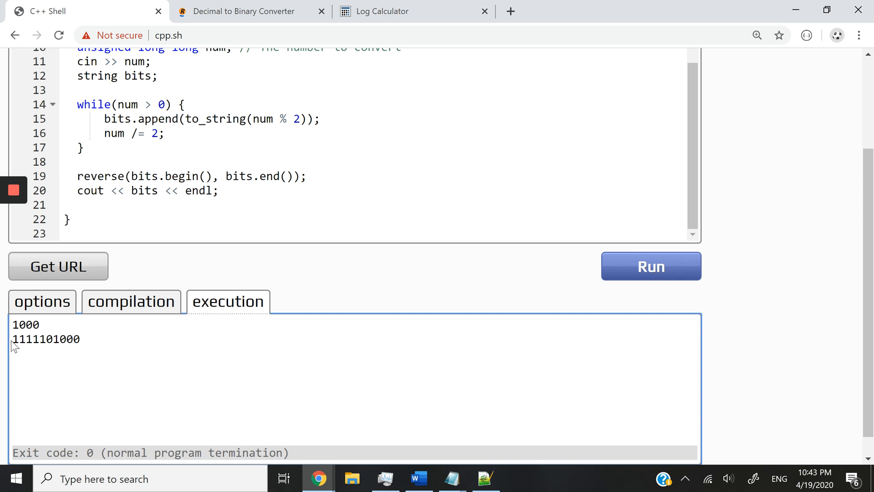
{"action": "mouse_move", "coordinate": [394, 443]}
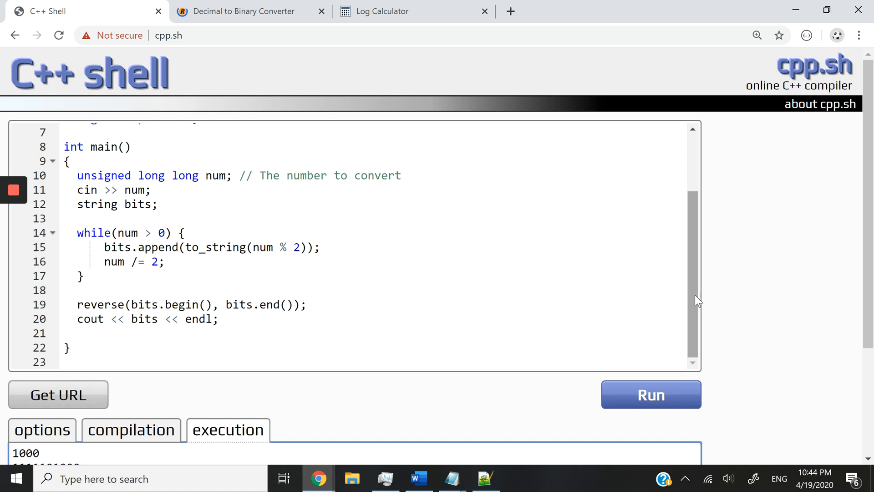
{"action": "mouse_move", "coordinate": [705, 251]}
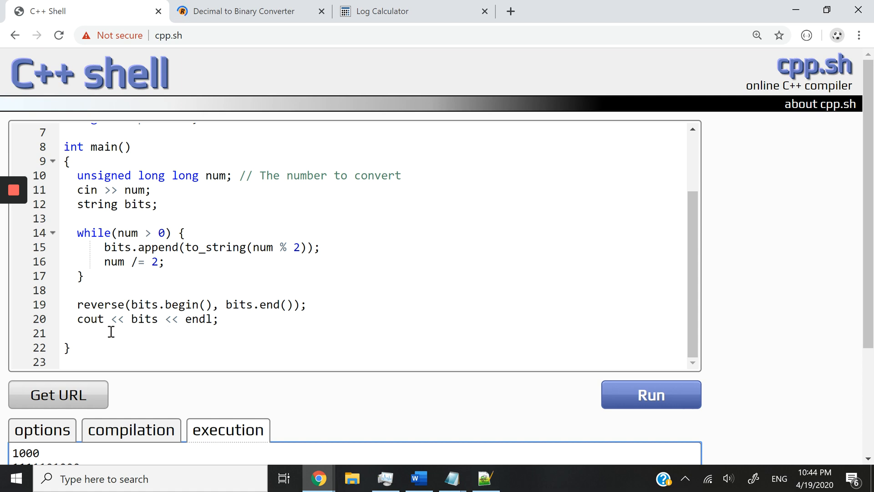
{"action": "left_click", "coordinate": [89, 333]}
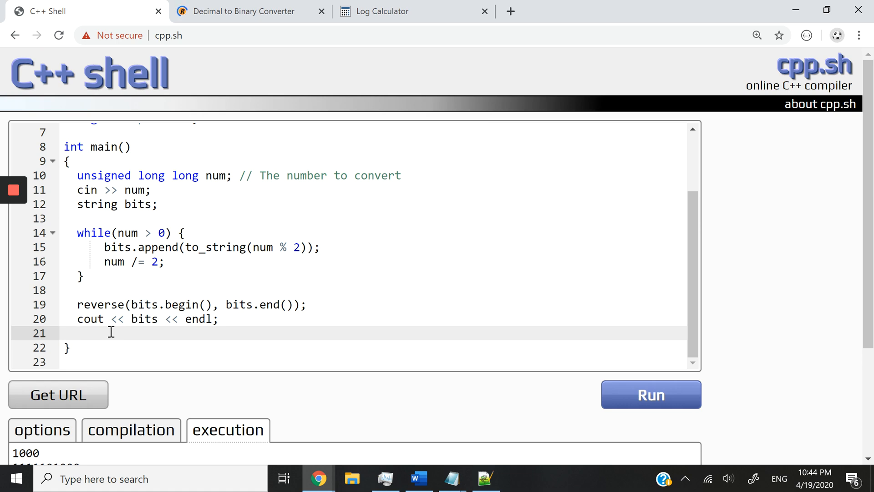
{"action": "left_click", "coordinate": [78, 333]}
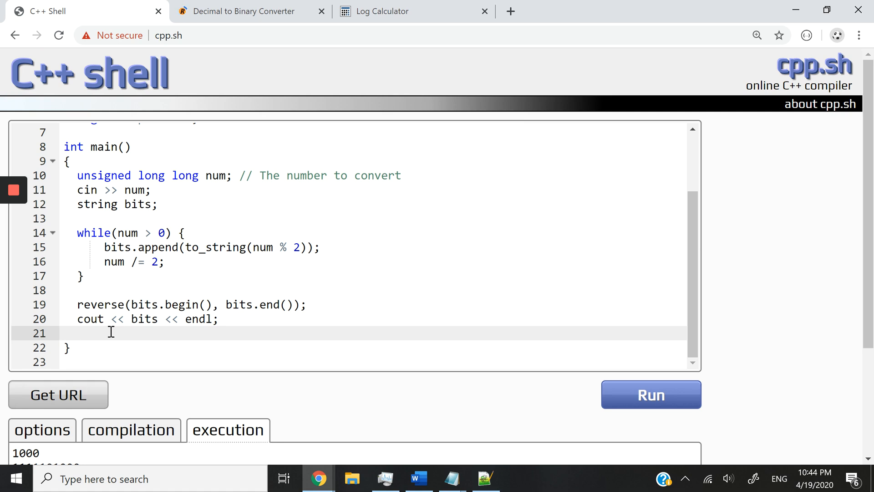
{"action": "left_click", "coordinate": [78, 333]}
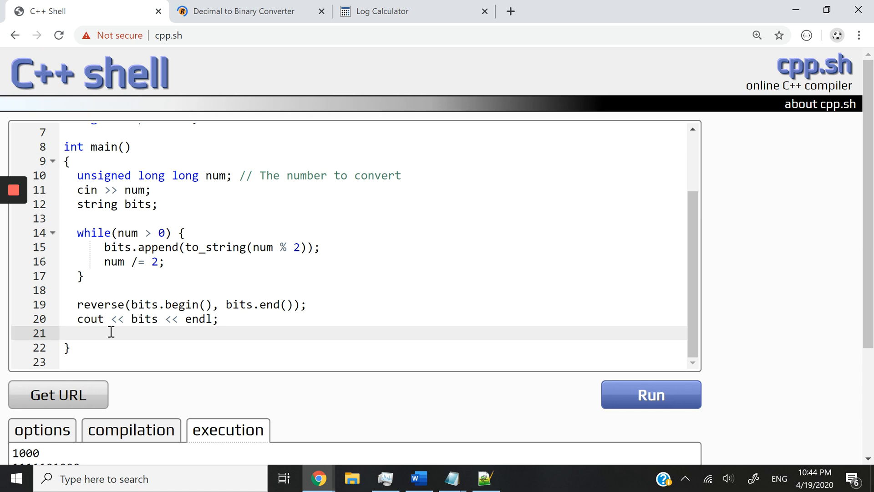
{"action": "left_click", "coordinate": [79, 333]}
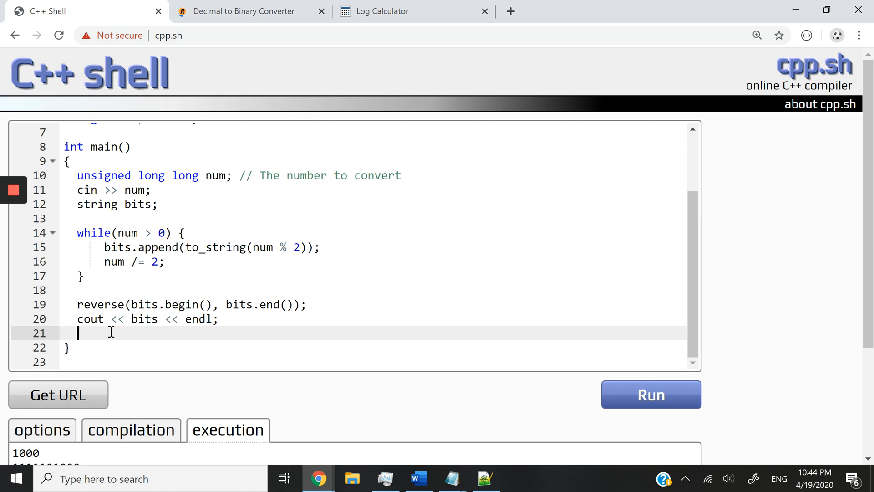